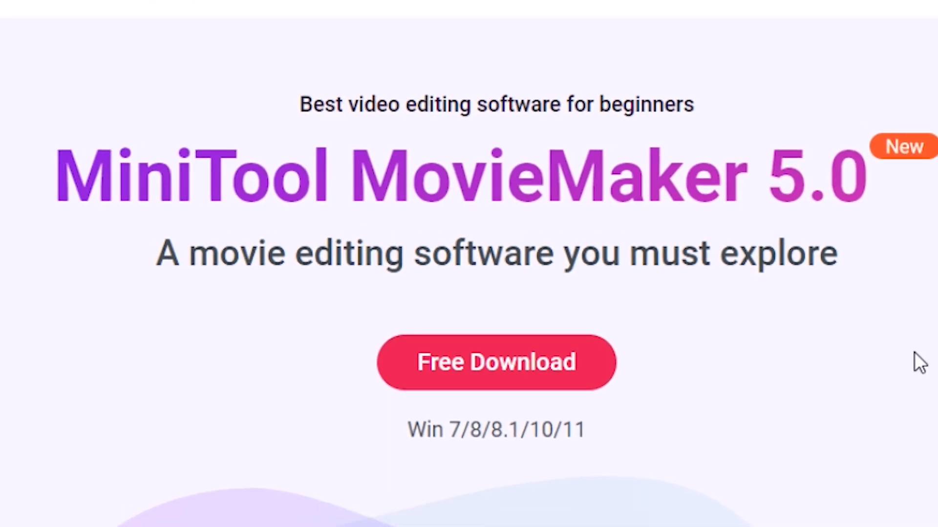
# - Browse down the MiniTool MovieMaker product page to reach the free download offer
pyautogui.scroll(-3)
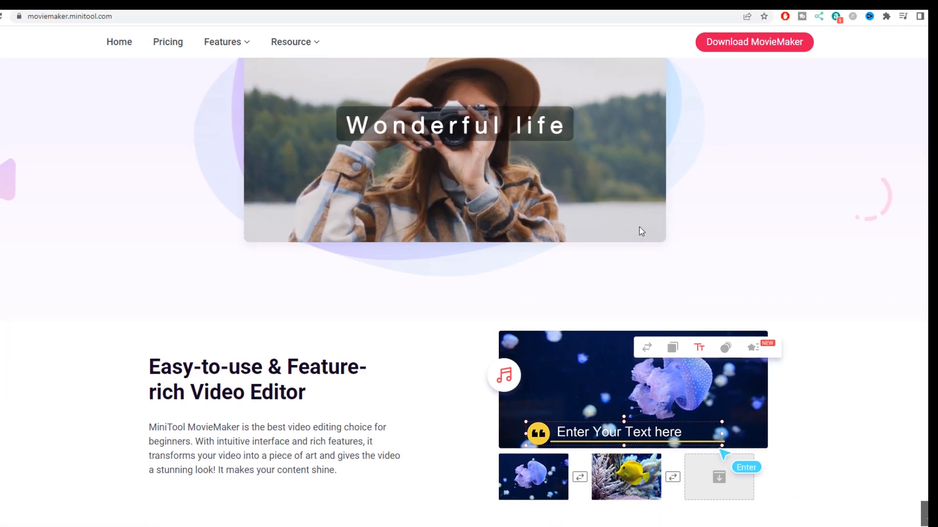
pyautogui.scroll(-3)
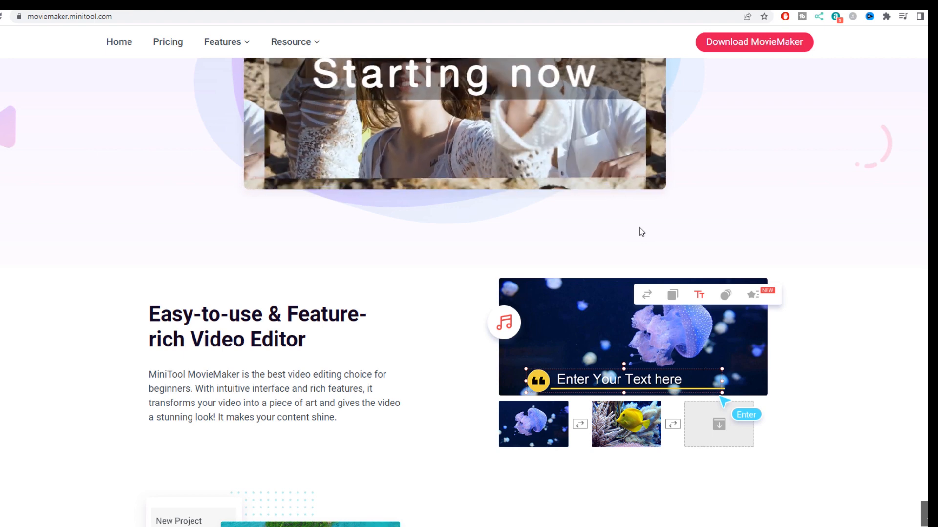
pyautogui.scroll(-3)
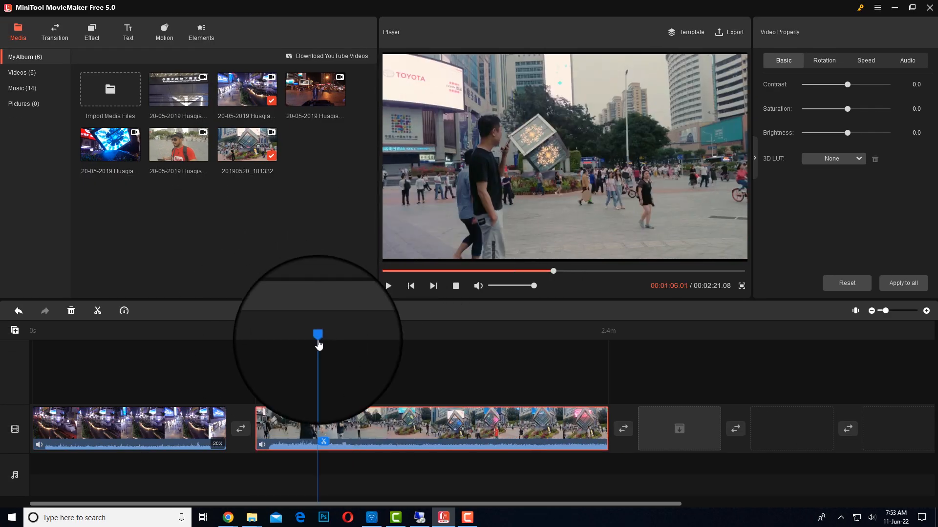
pyautogui.click(124, 310)
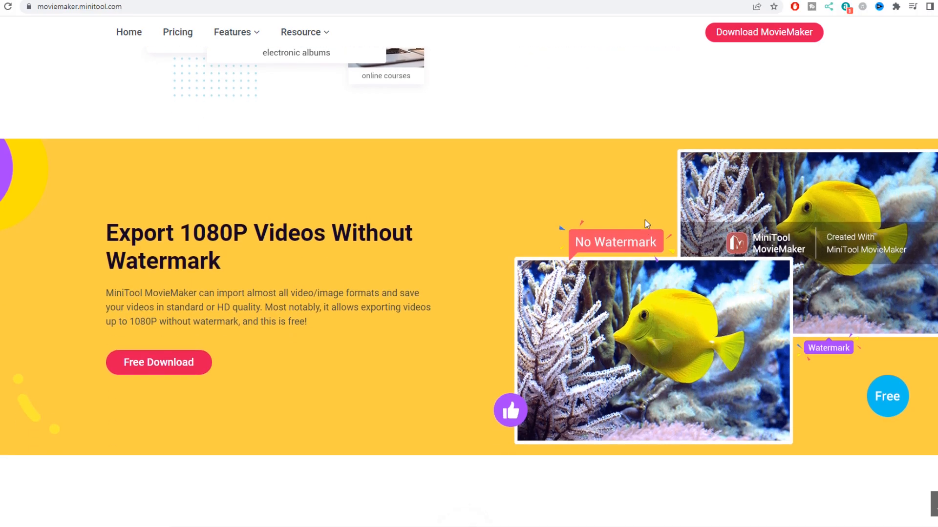
pyautogui.scroll(-3)
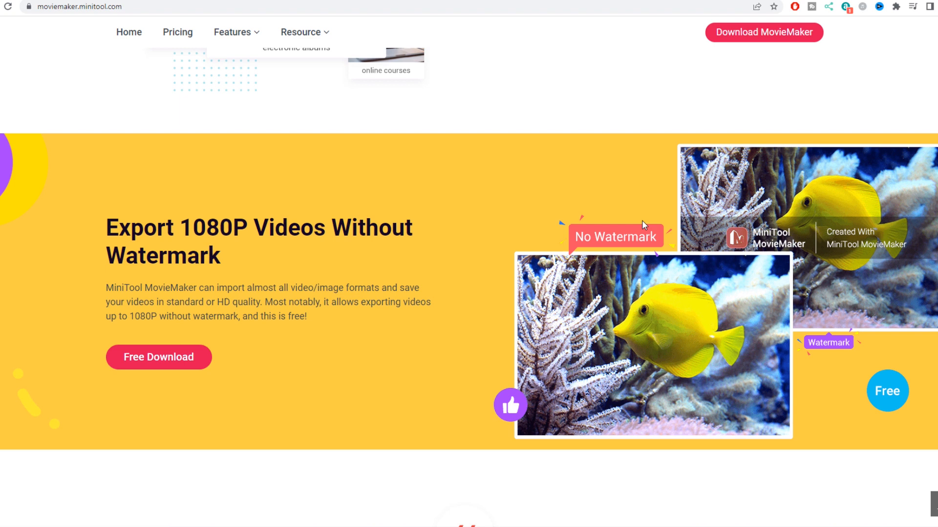
pyautogui.scroll(-3)
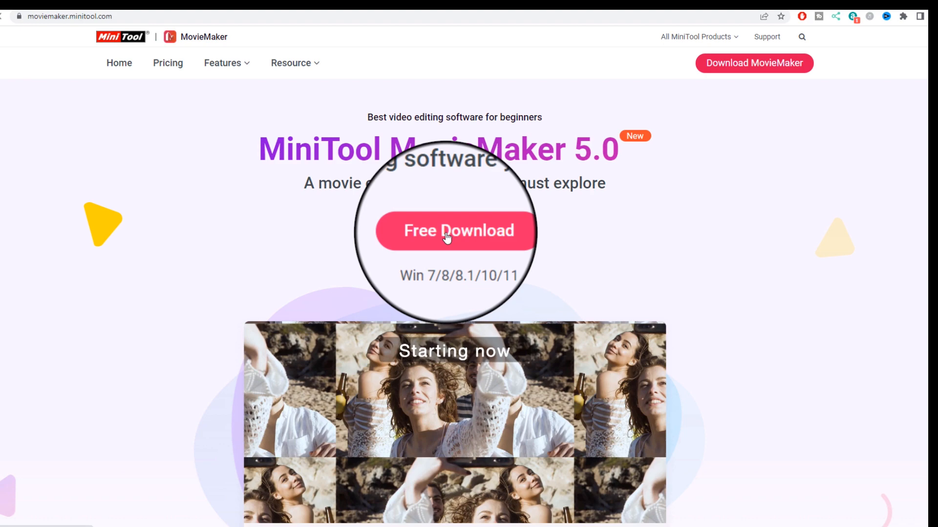
# - Download the MovieMaker installer, run it and start installing MiniTool MovieMaker
pyautogui.click(454, 231)
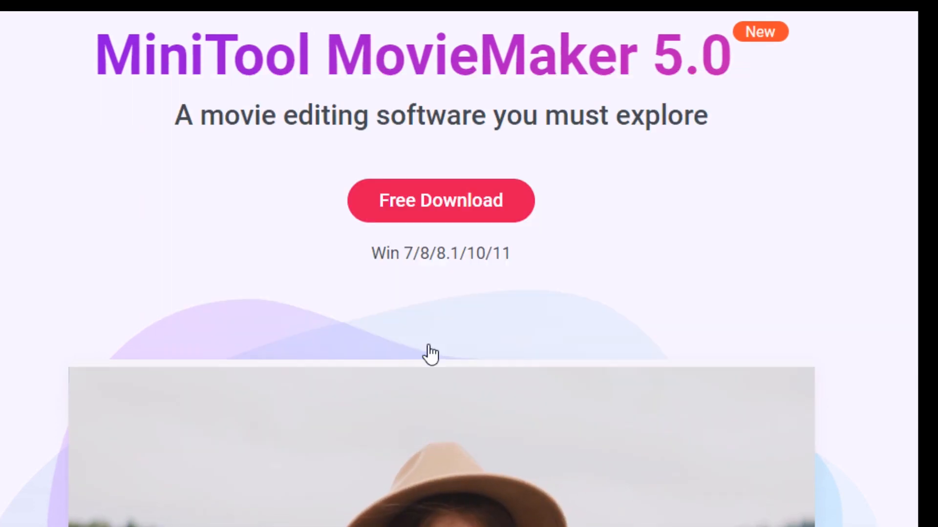
pyautogui.click(440, 200)
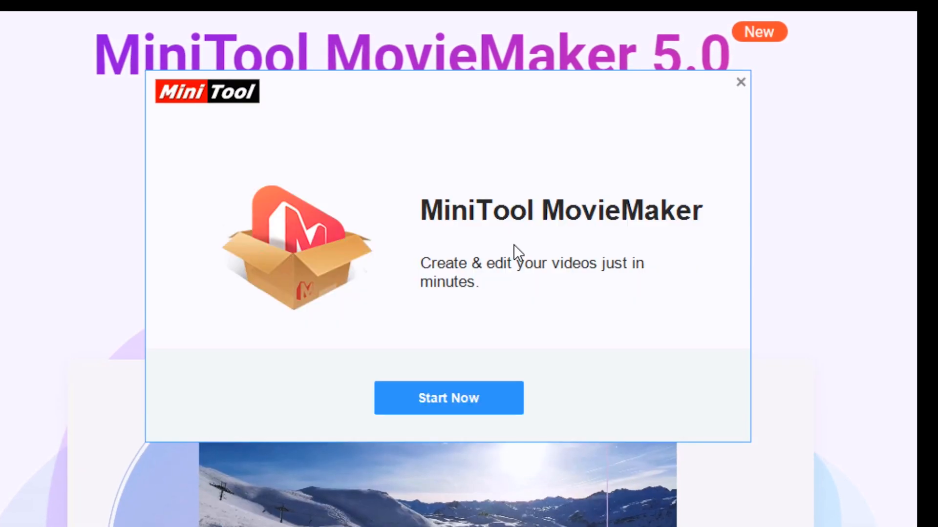
pyautogui.moveTo(448, 399)
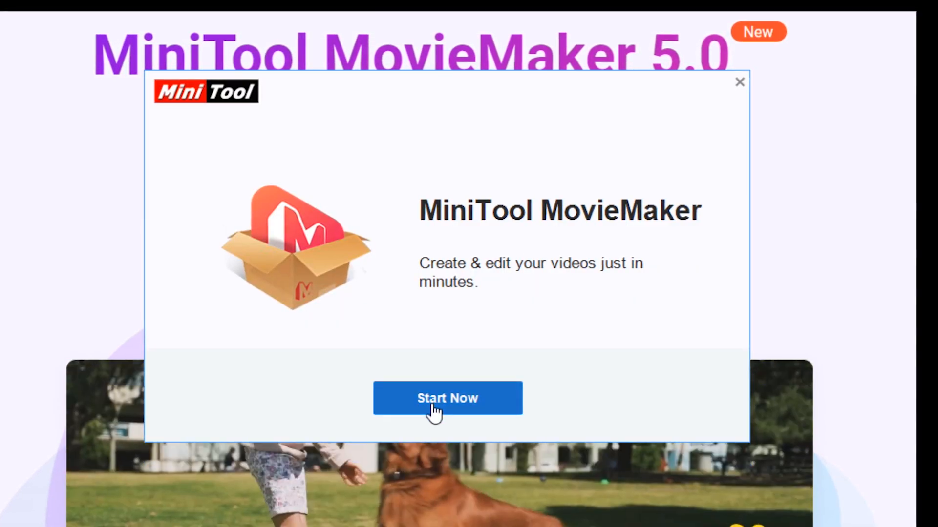
pyautogui.click(447, 398)
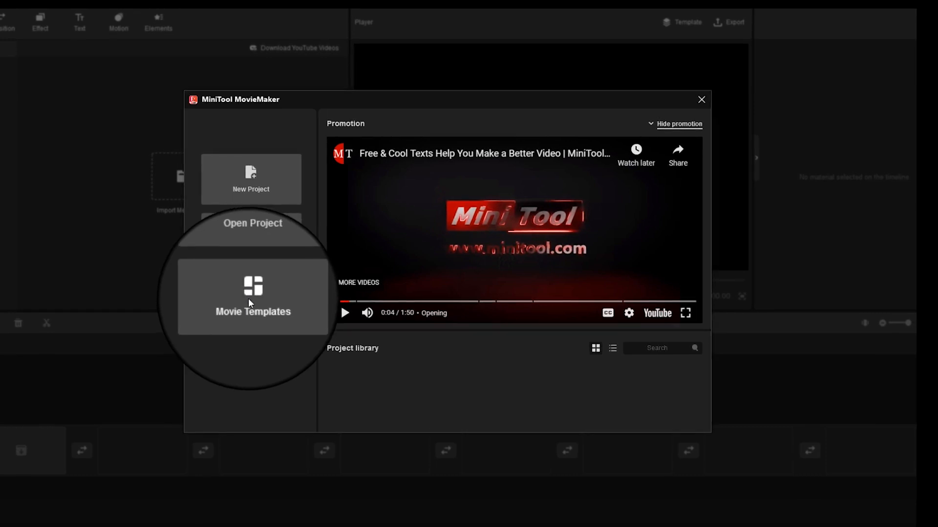
pyautogui.moveTo(704, 98)
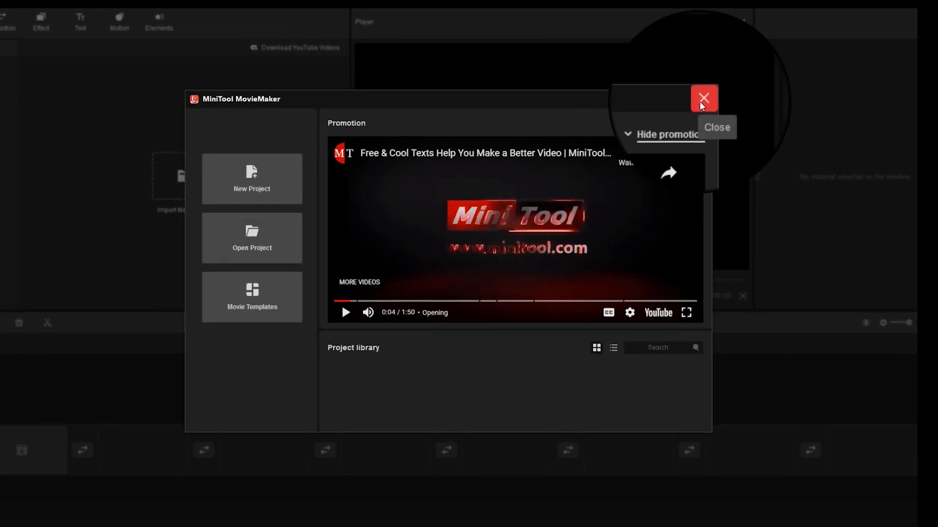
# - Close the start window and look through the built-in music tracks in the editor
pyautogui.click(704, 98)
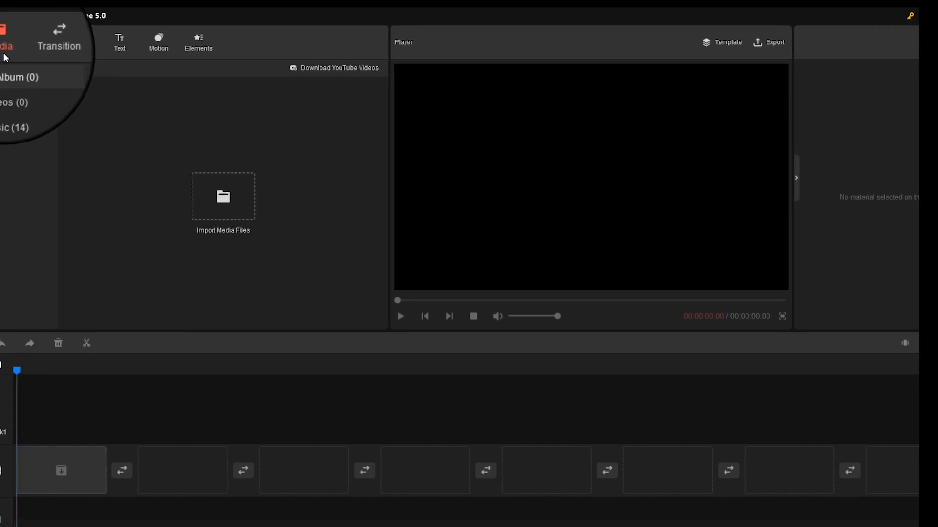
pyautogui.click(15, 127)
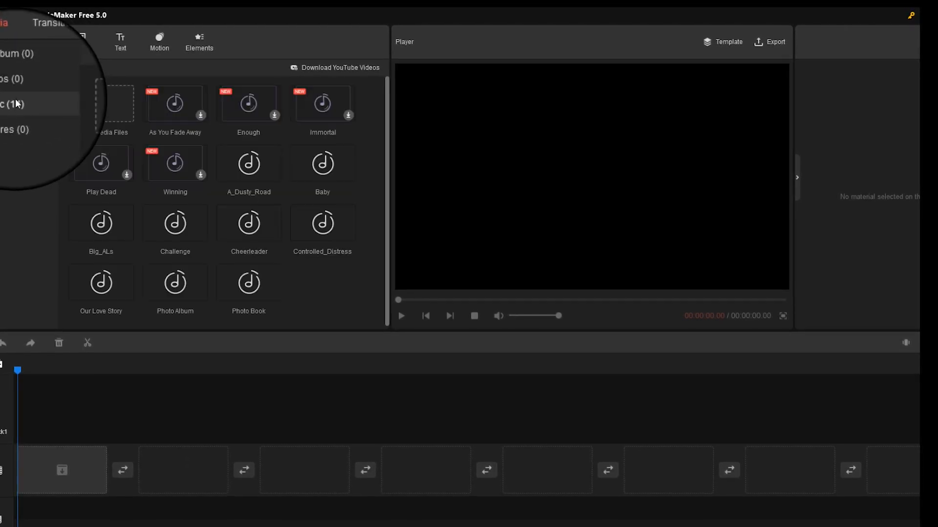
pyautogui.moveTo(322, 224)
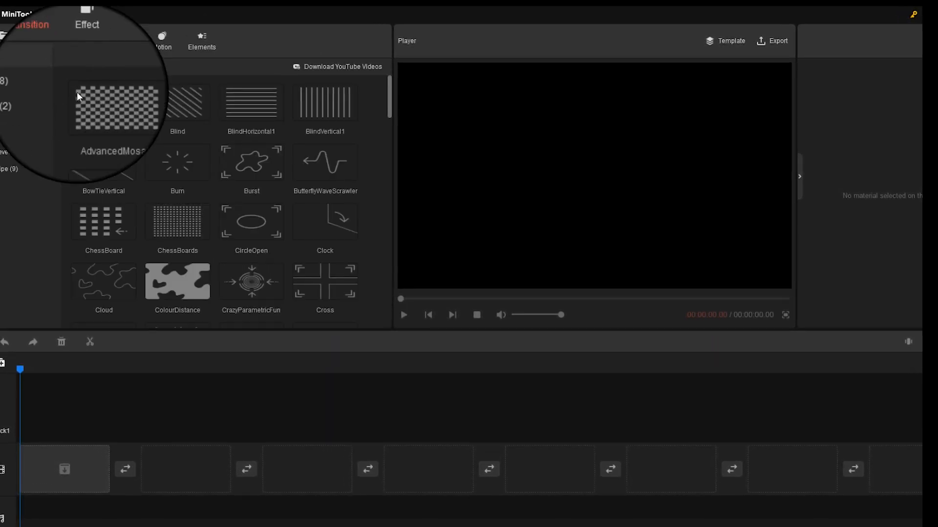
pyautogui.scroll(-3)
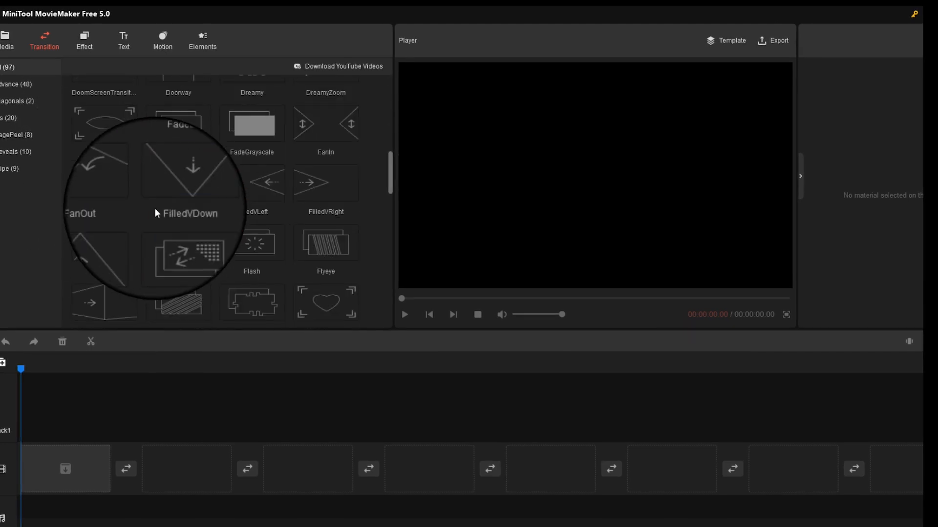
pyautogui.scroll(-3)
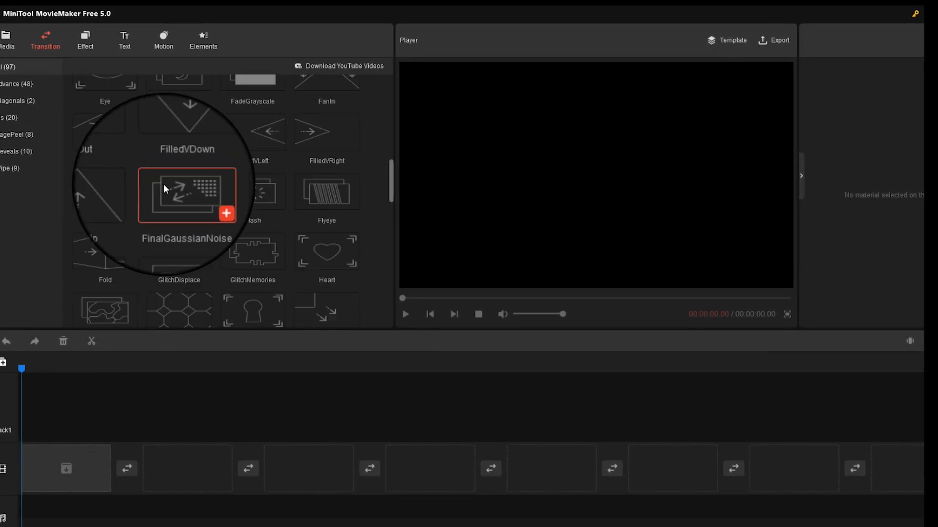
# - Browse the Effect, Text, Motion and Elements libraries, then return to the empty Media library
pyautogui.click(86, 36)
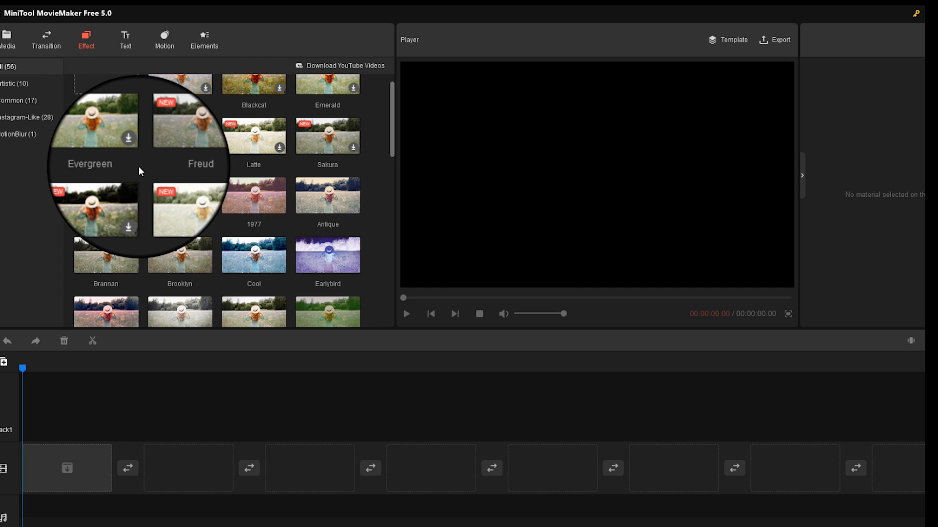
pyautogui.scroll(-3)
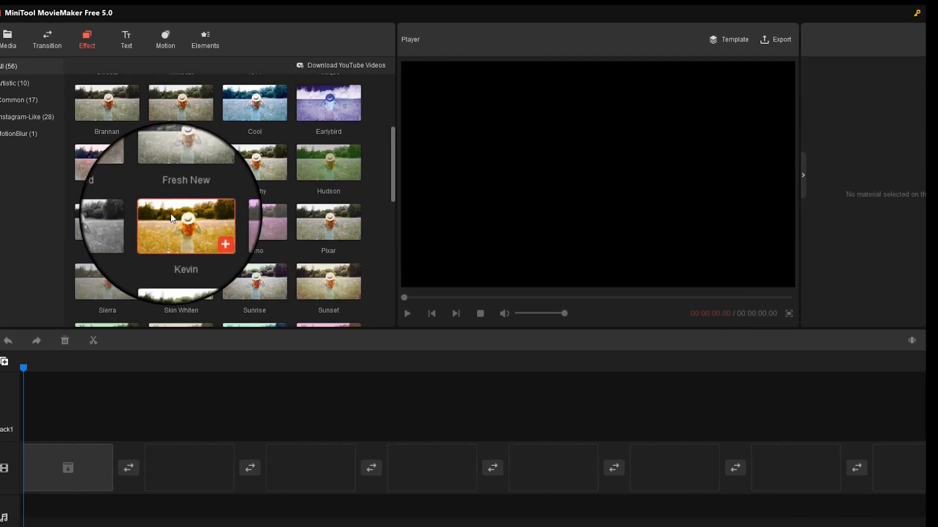
pyautogui.click(126, 39)
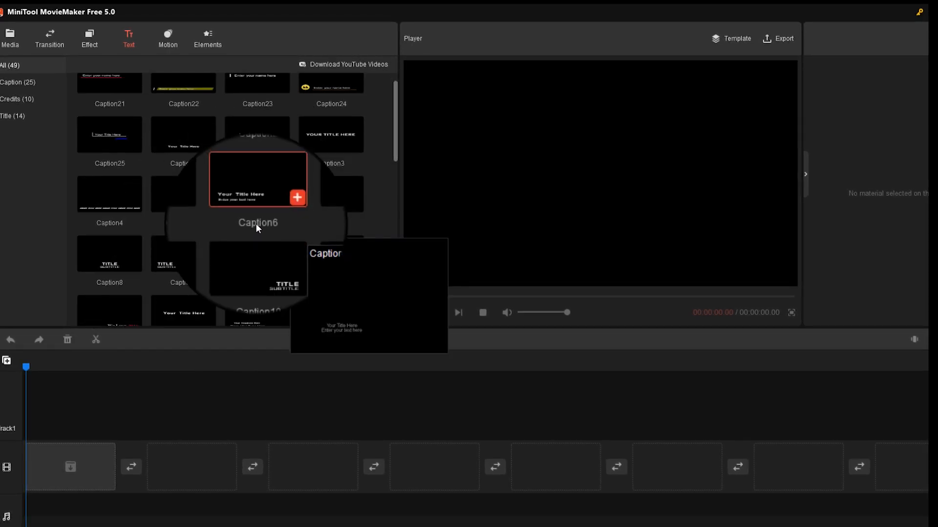
pyautogui.scroll(3)
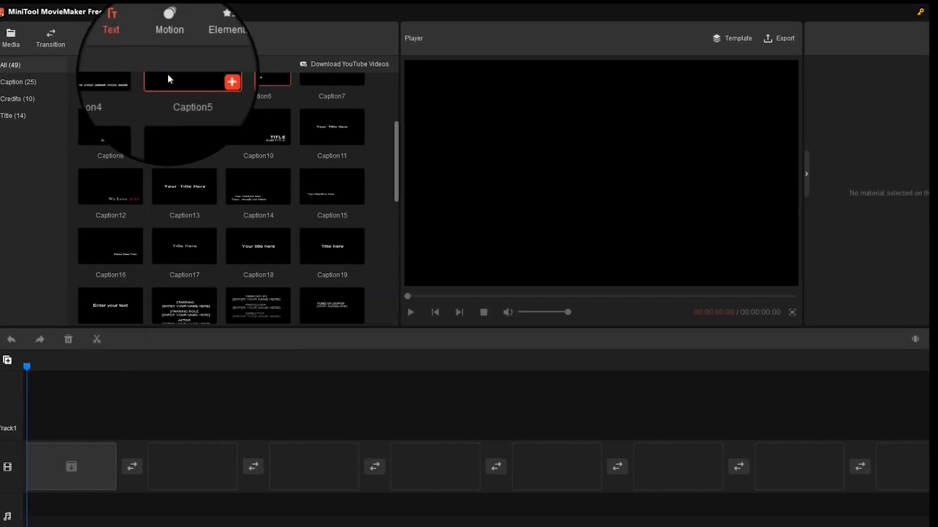
pyautogui.click(169, 37)
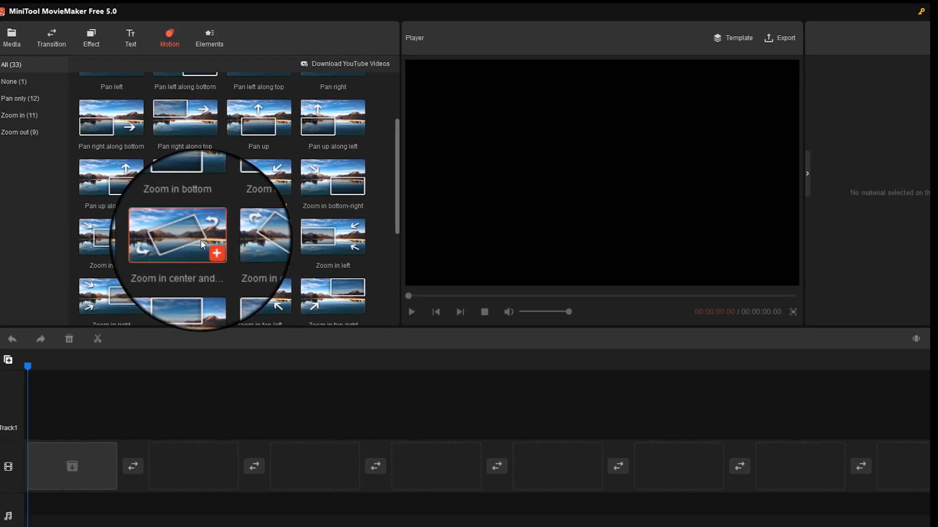
pyautogui.click(210, 37)
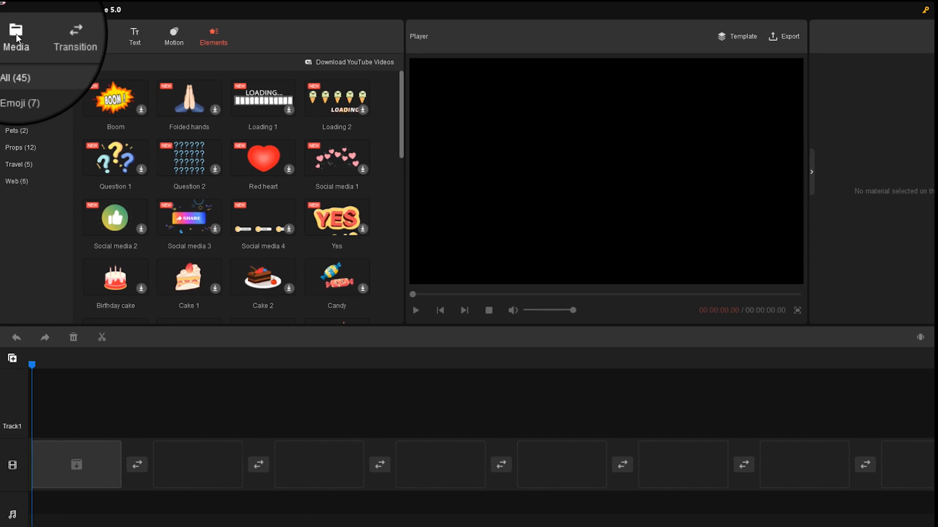
pyautogui.click(16, 34)
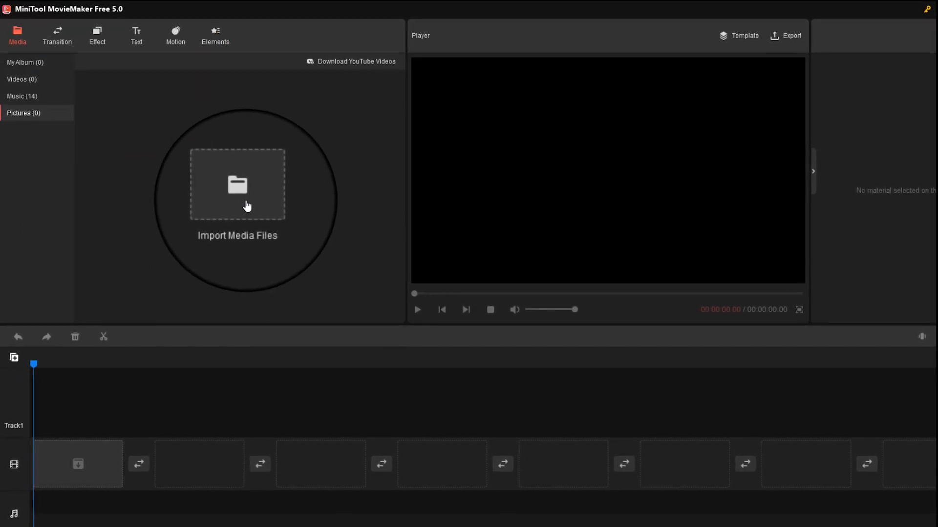
# - Import the night street clips, including street_night0027, into My Album and place one on the timeline
pyautogui.click(237, 184)
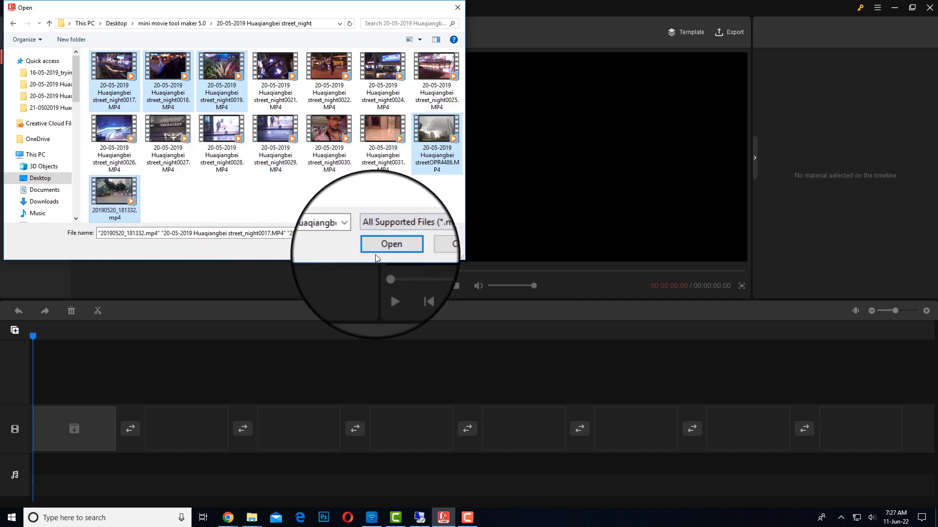
pyautogui.click(392, 245)
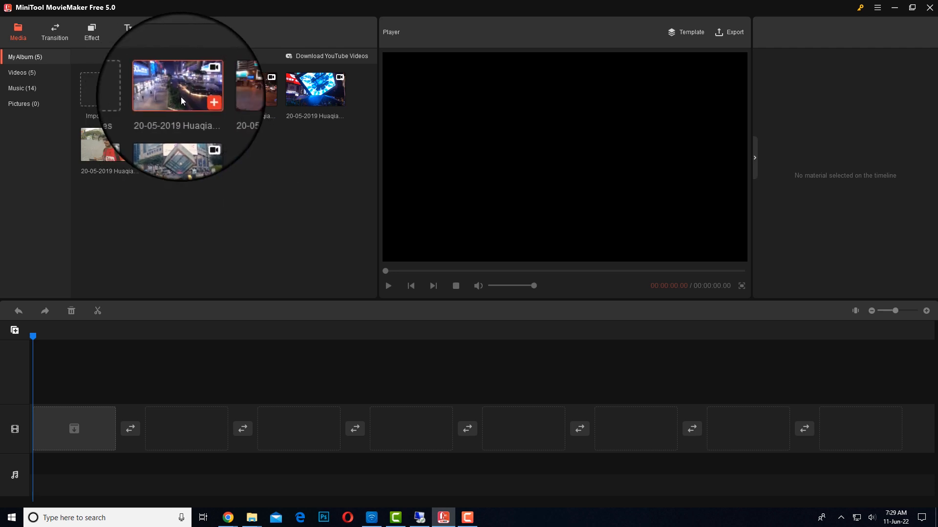
pyautogui.click(99, 89)
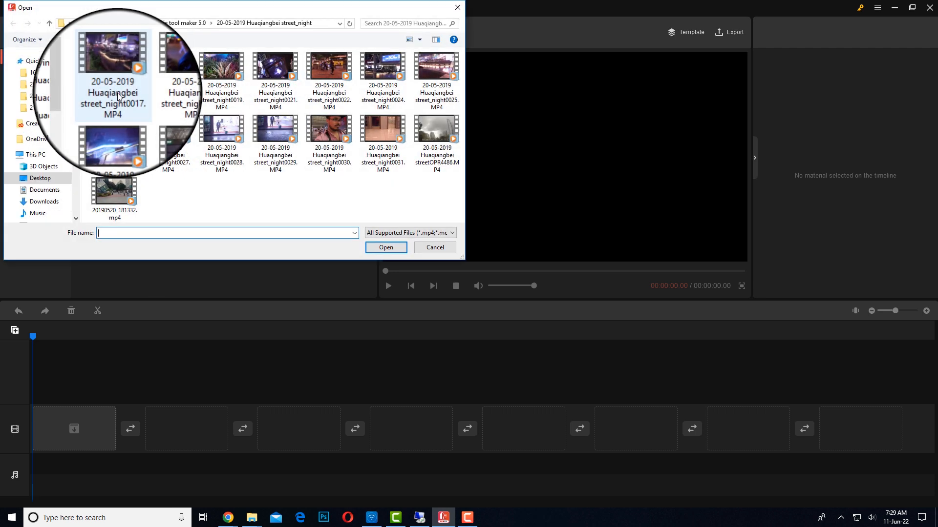
pyautogui.click(164, 132)
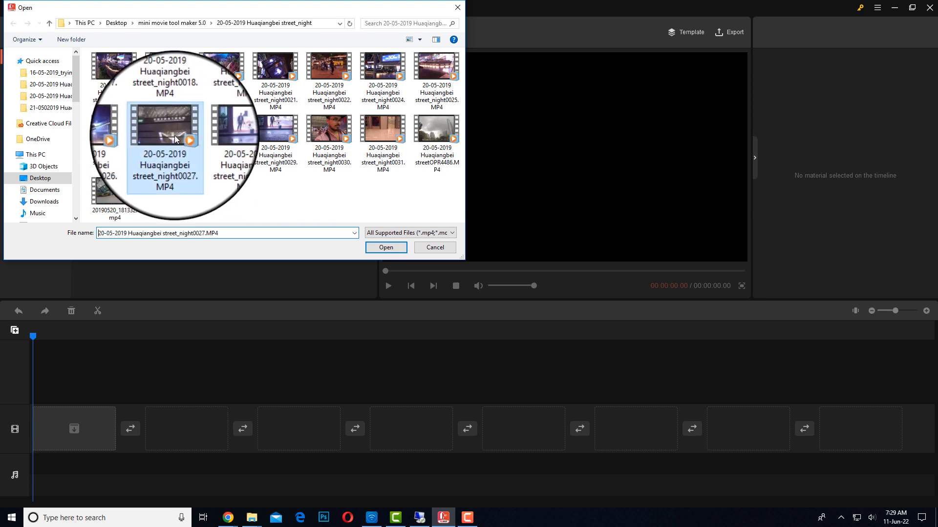
pyautogui.click(386, 247)
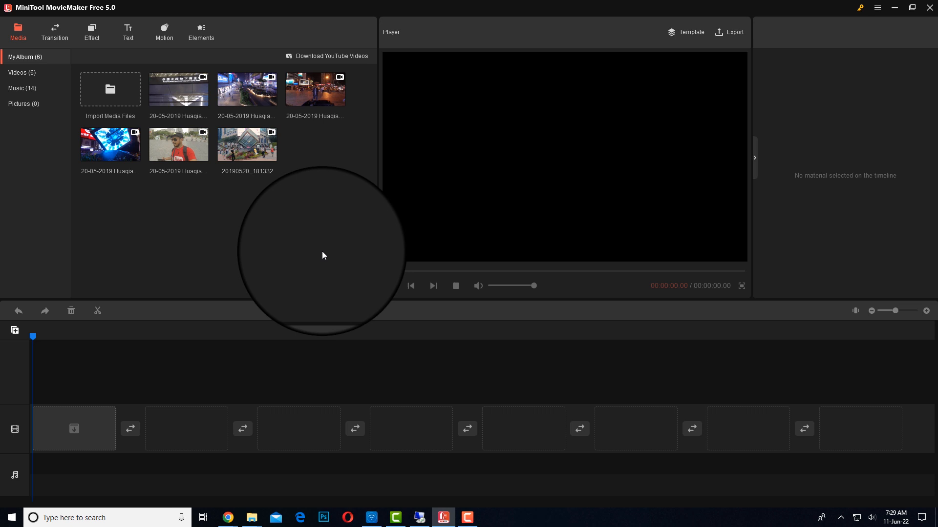
pyautogui.moveTo(251, 85)
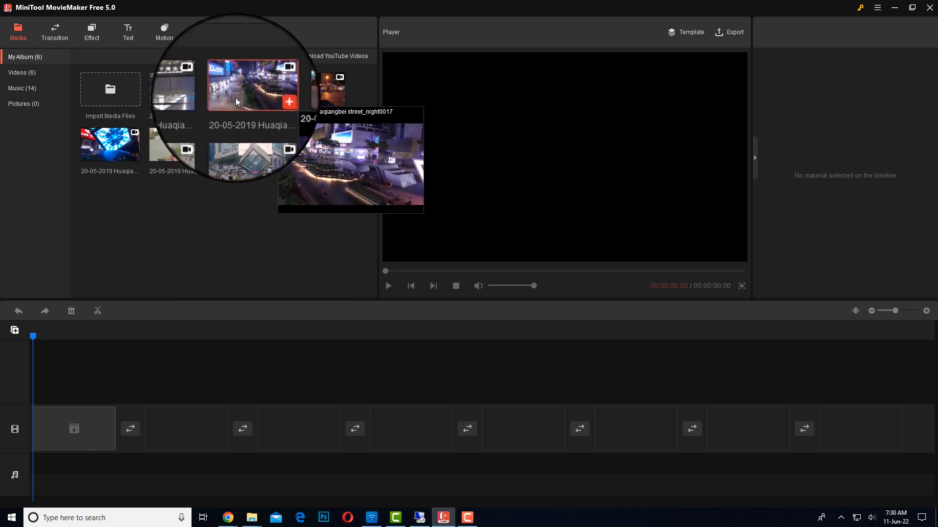
pyautogui.moveTo(246, 104)
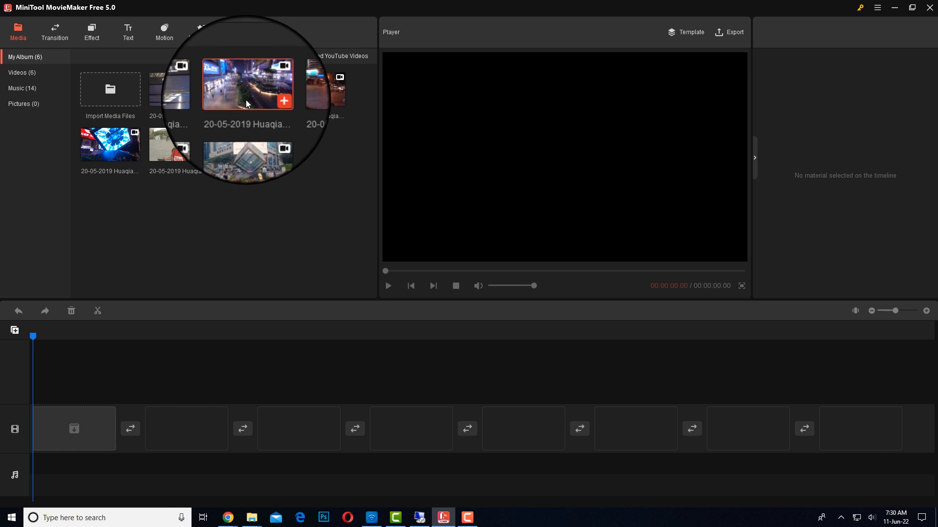
pyautogui.moveTo(247, 87)
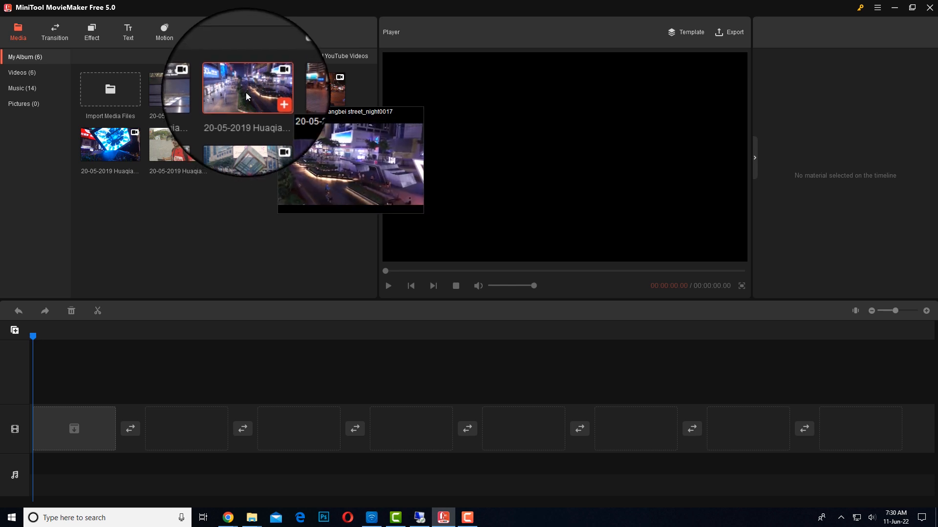
pyautogui.click(284, 104)
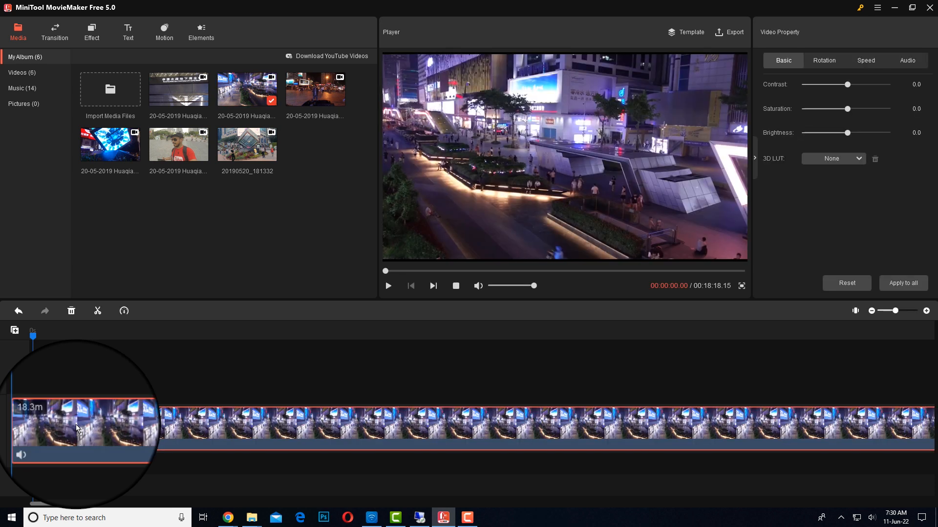
# - Split the night street clip at 00:27 so its opening part can be removed
pyautogui.click(71, 310)
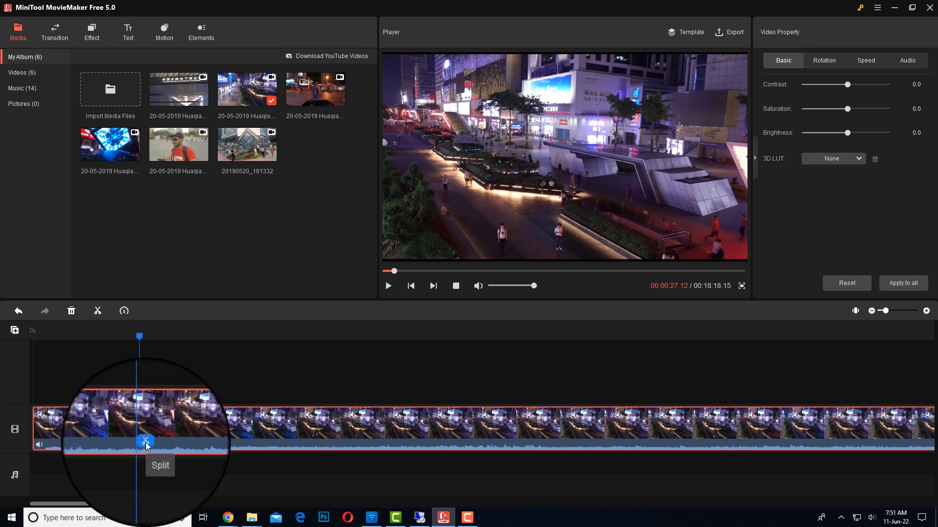
pyautogui.click(146, 443)
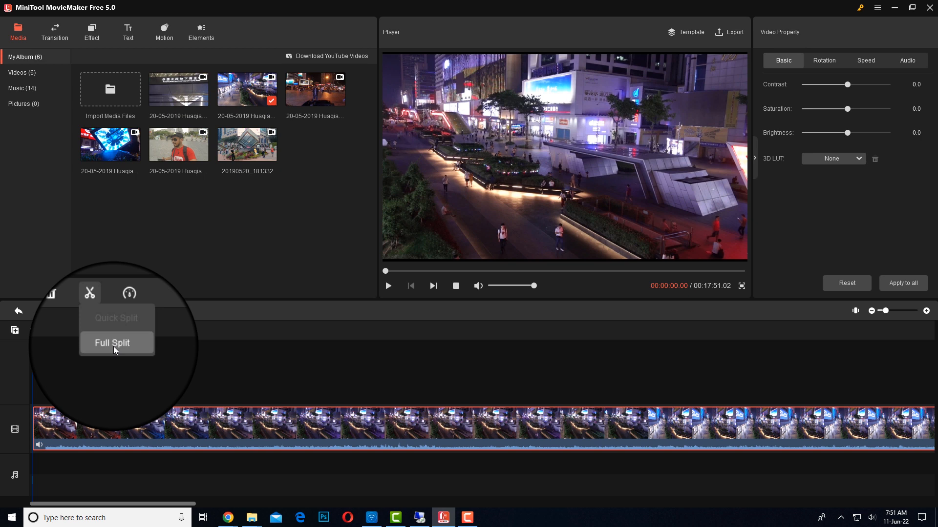
# - Use Full Split's TRIM editor to set a new end point, cutting the project to 16:42
pyautogui.click(112, 343)
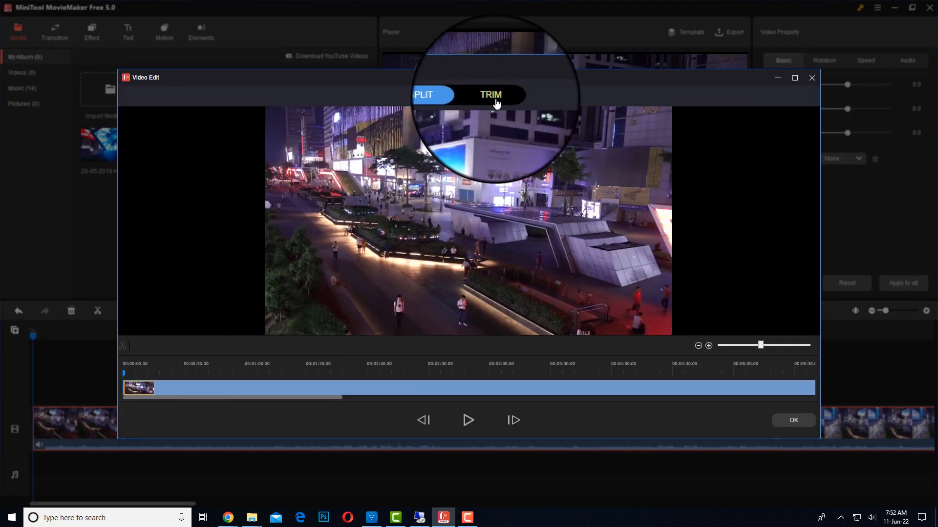
pyautogui.click(492, 96)
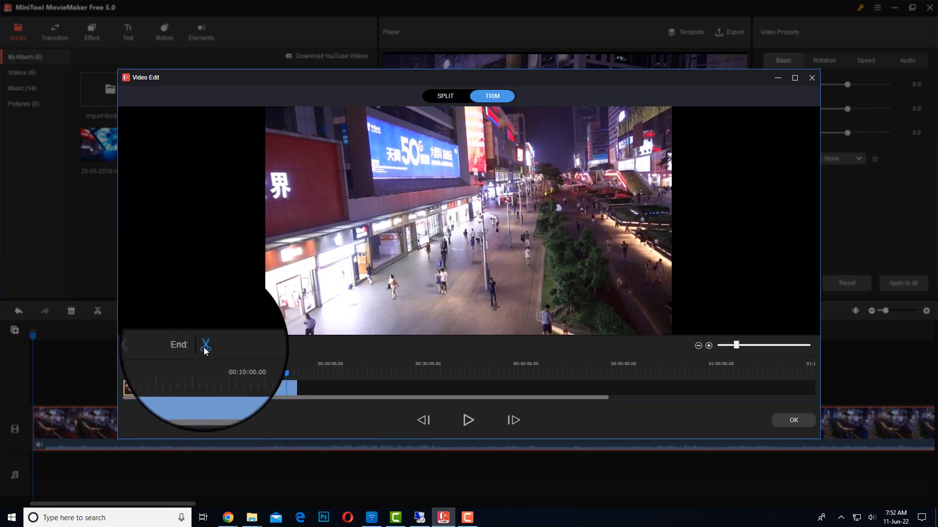
pyautogui.click(491, 96)
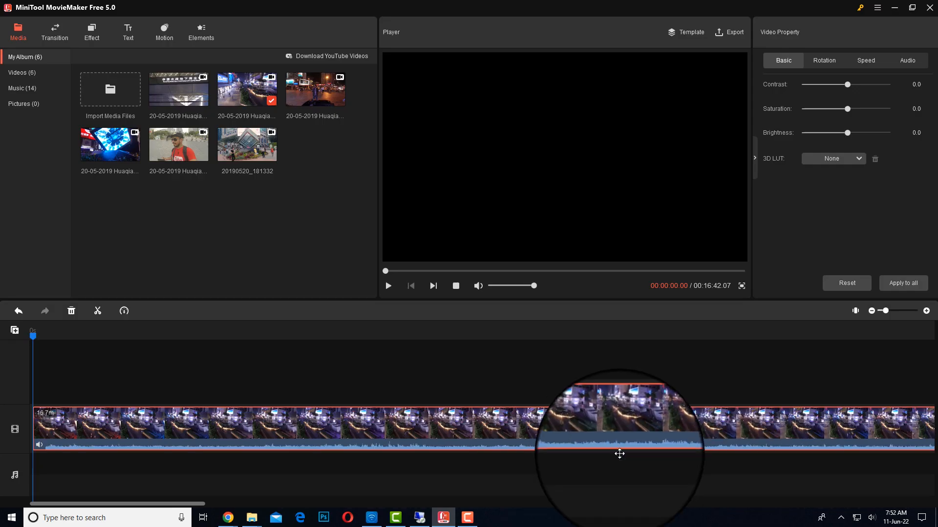
# - Set the night street clip to 20X fast speed and preview the sped-up result
pyautogui.click(123, 311)
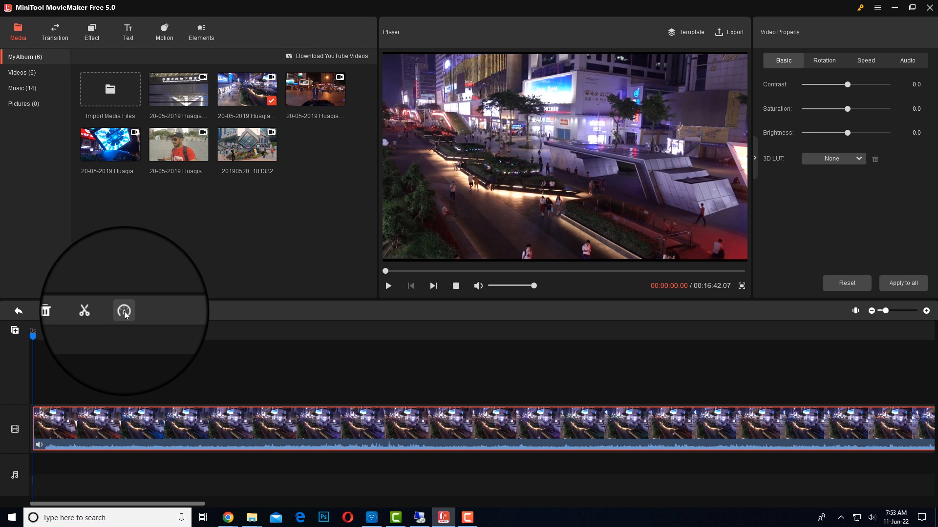
pyautogui.click(124, 311)
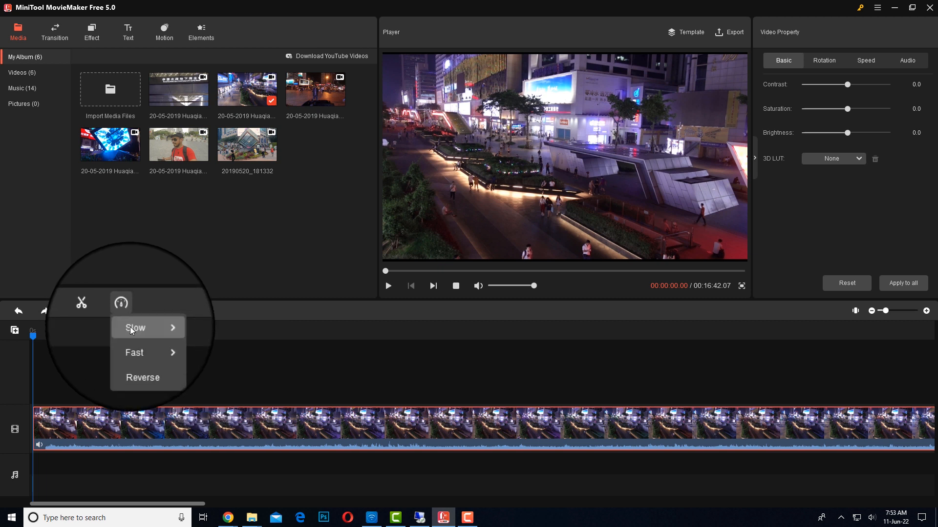
pyautogui.moveTo(136, 312)
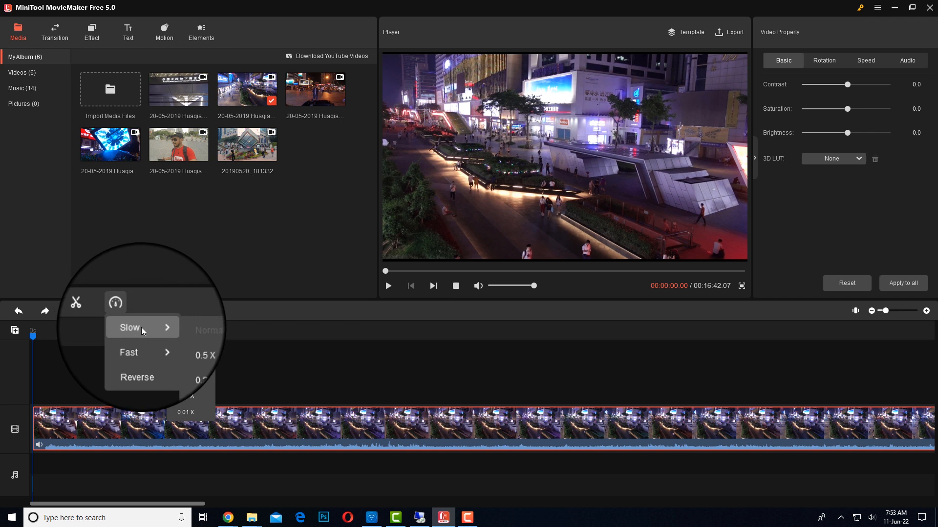
pyautogui.moveTo(124, 345)
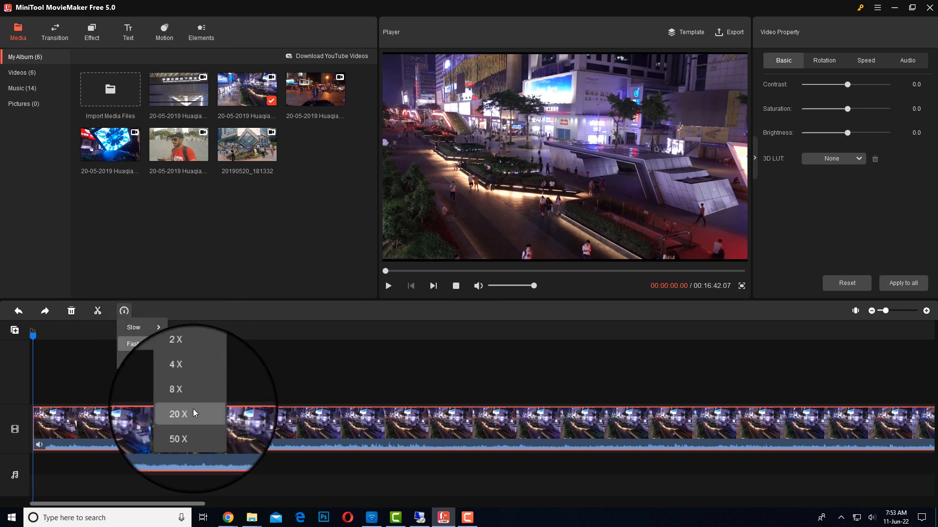
pyautogui.click(176, 413)
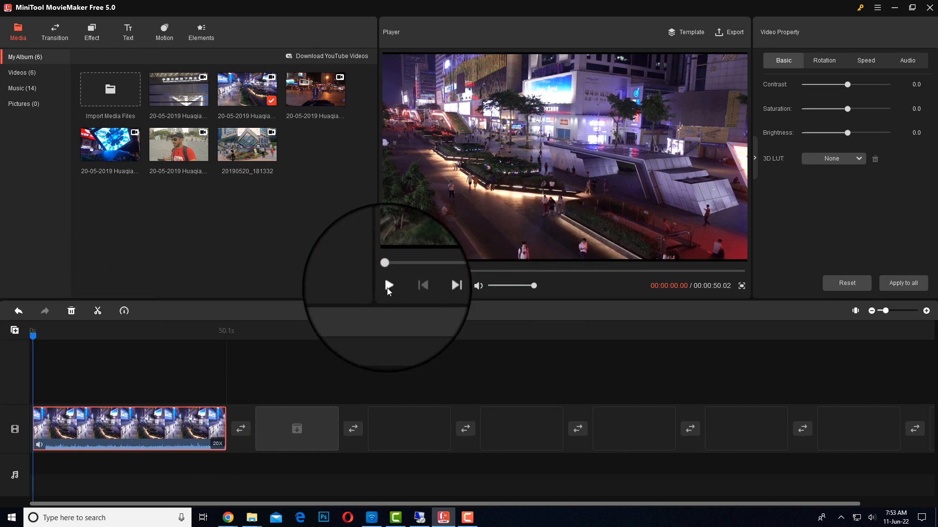
pyautogui.click(388, 286)
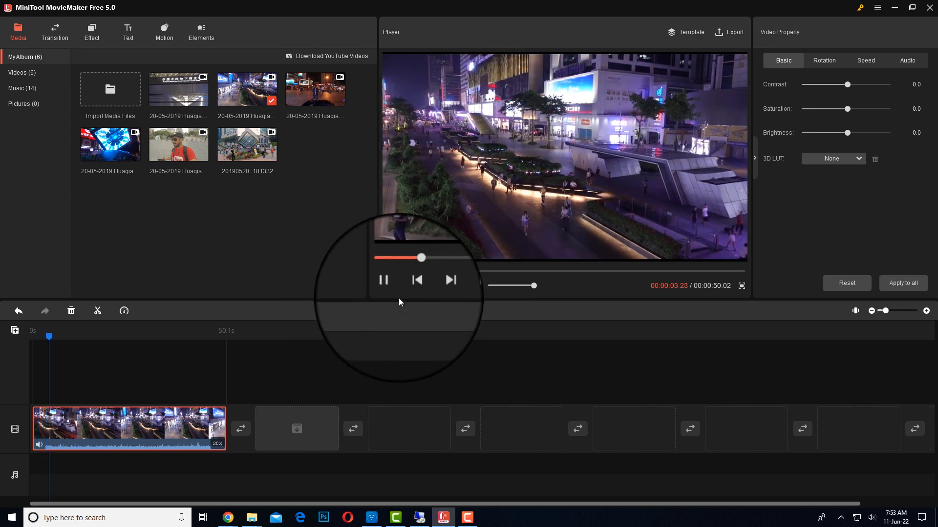
pyautogui.click(382, 279)
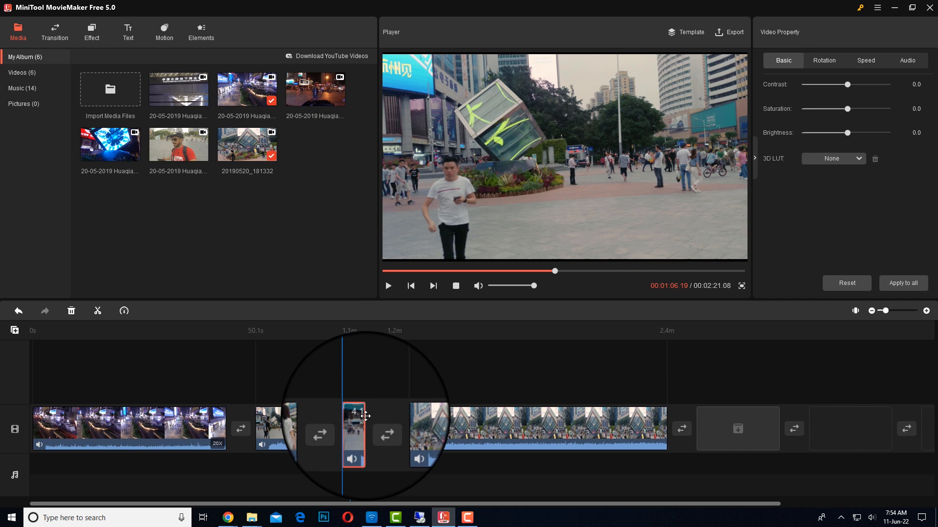
# - Set the short third clip to 0.25X slow motion and preview it
pyautogui.click(123, 311)
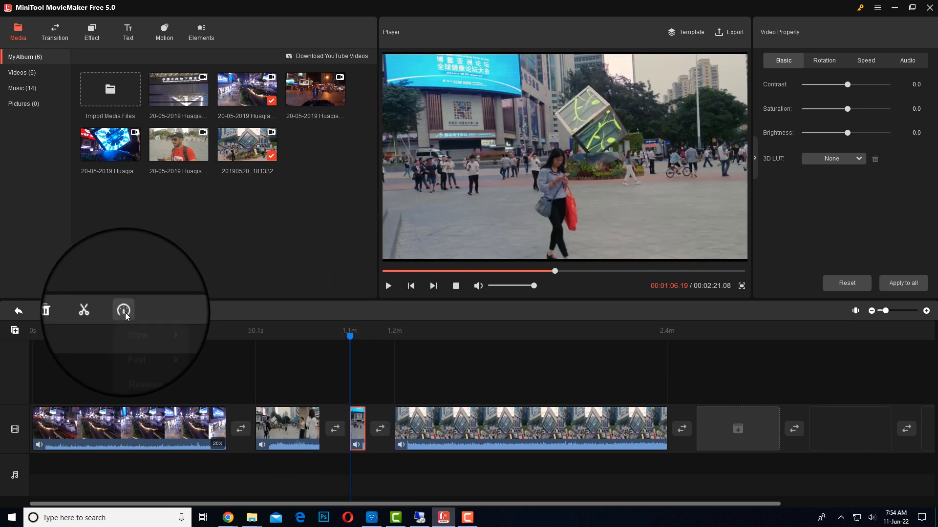
pyautogui.click(123, 310)
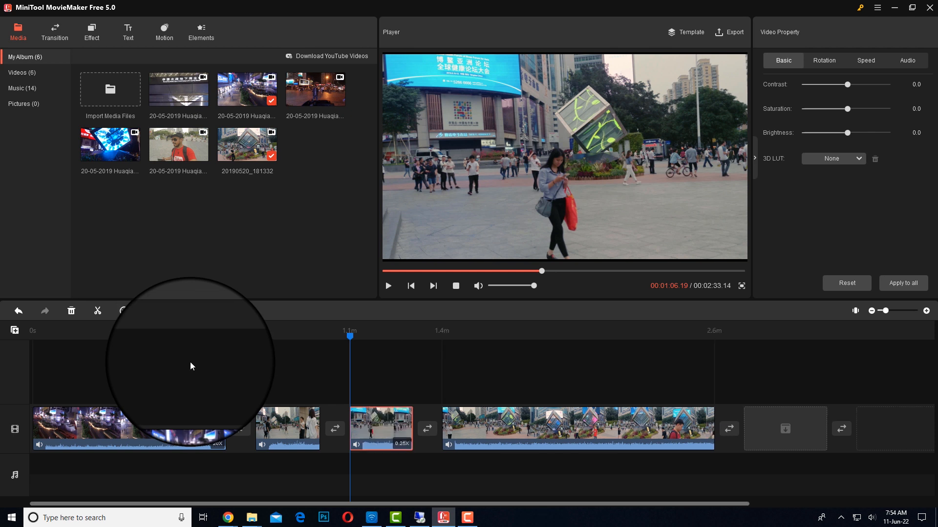
pyautogui.moveTo(387, 285)
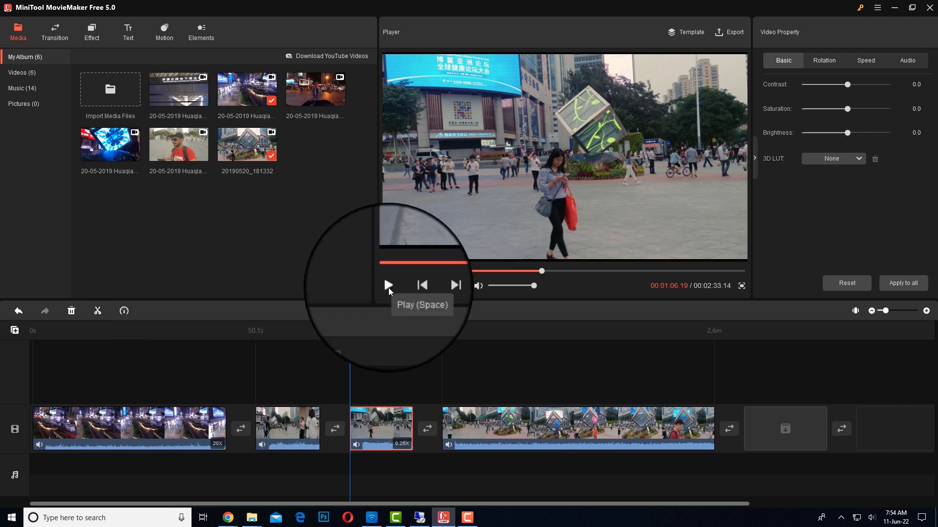
pyautogui.click(387, 286)
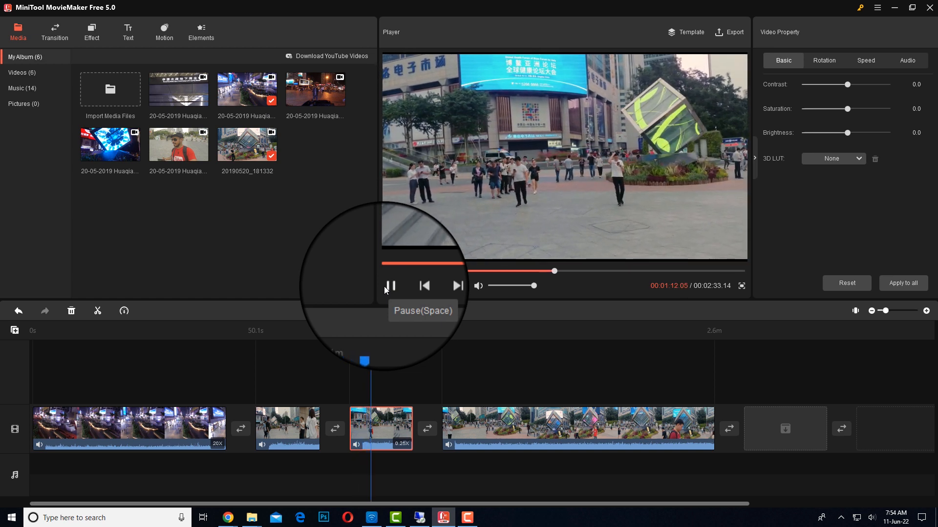
pyautogui.click(389, 285)
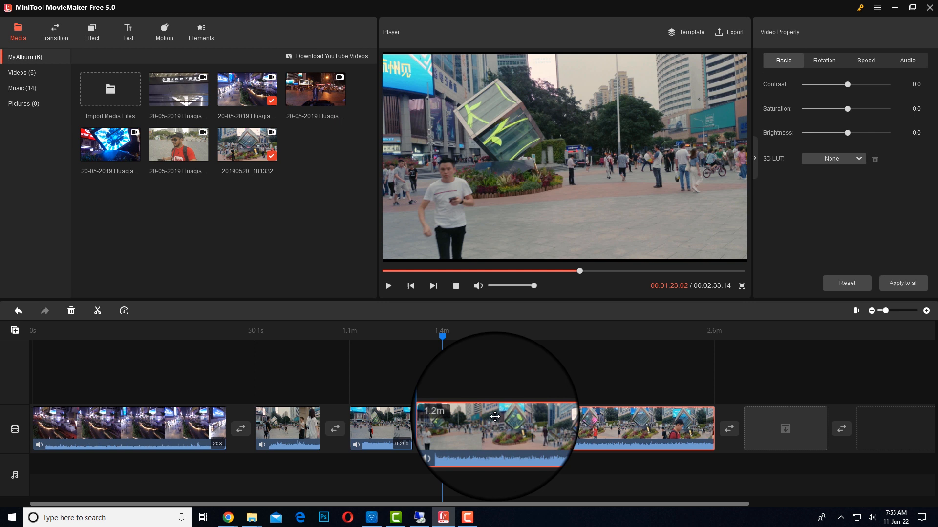
pyautogui.rightClick(494, 416)
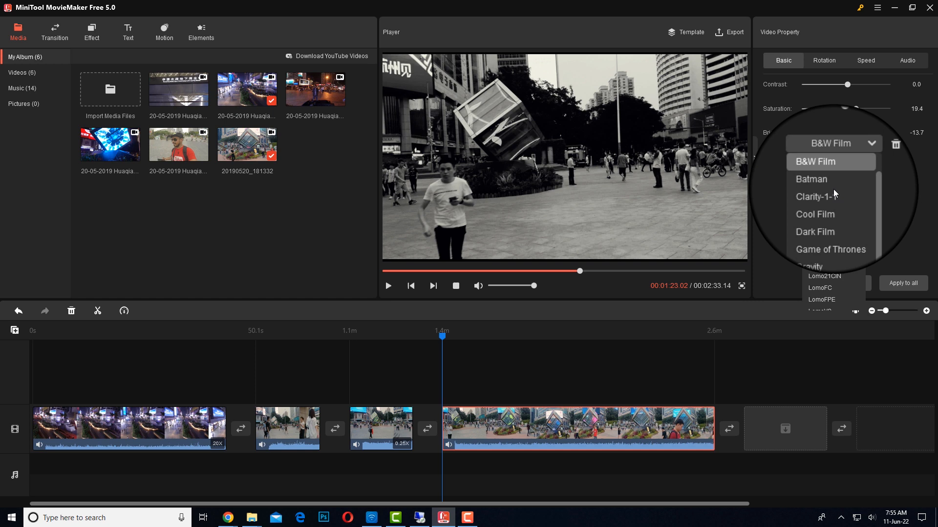
pyautogui.click(815, 232)
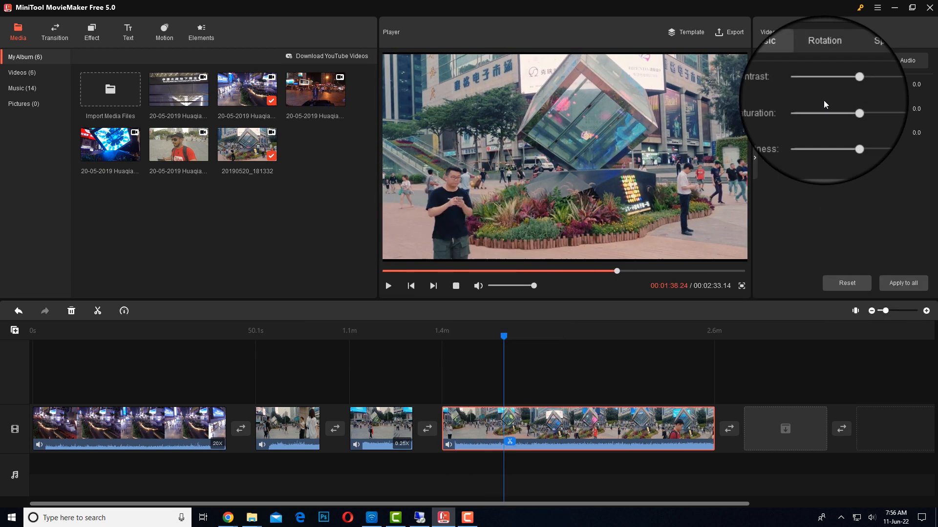
# - Reset the cube plaza clip's rotation, review its speed and audio settings, and preview it upright at full volume
pyautogui.click(834, 40)
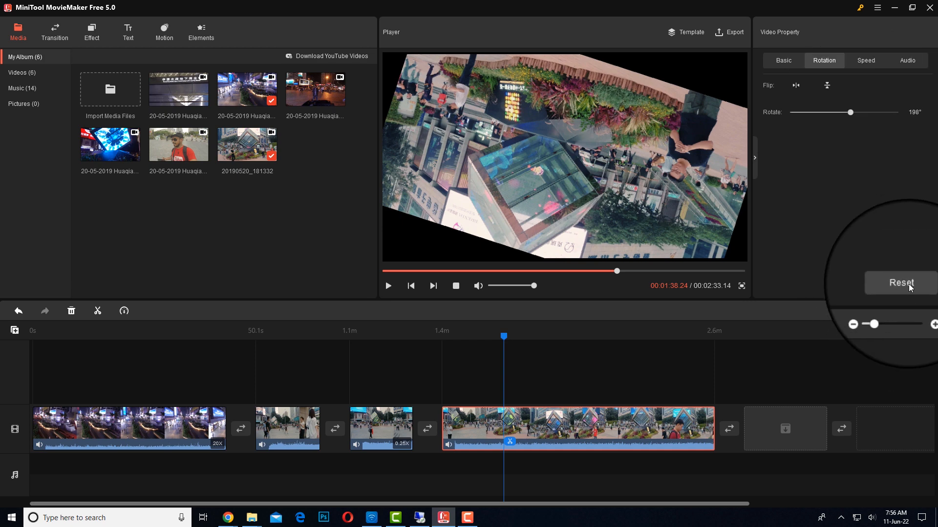
pyautogui.click(901, 283)
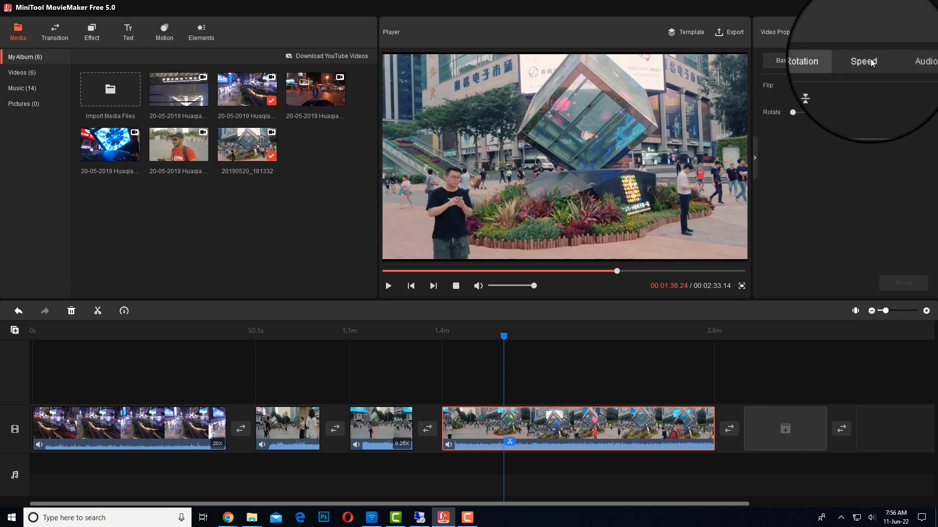
pyautogui.click(847, 60)
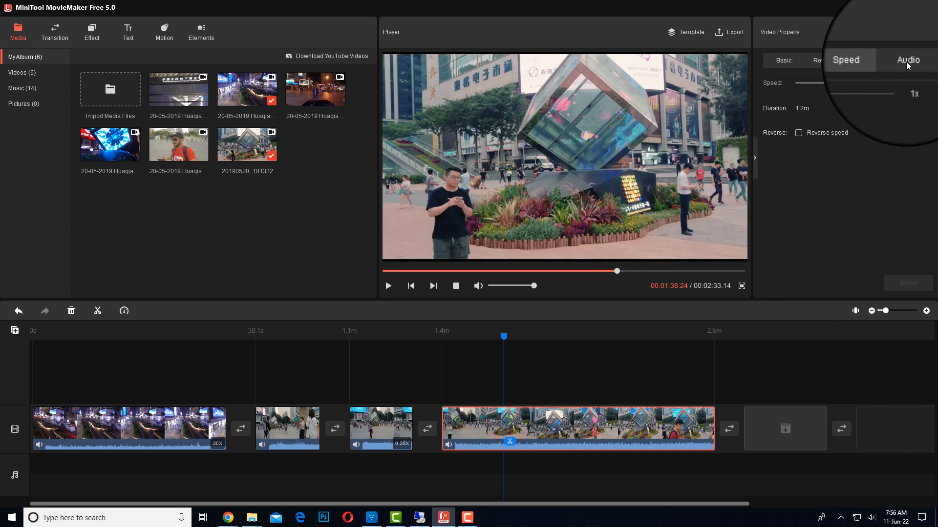
pyautogui.click(908, 60)
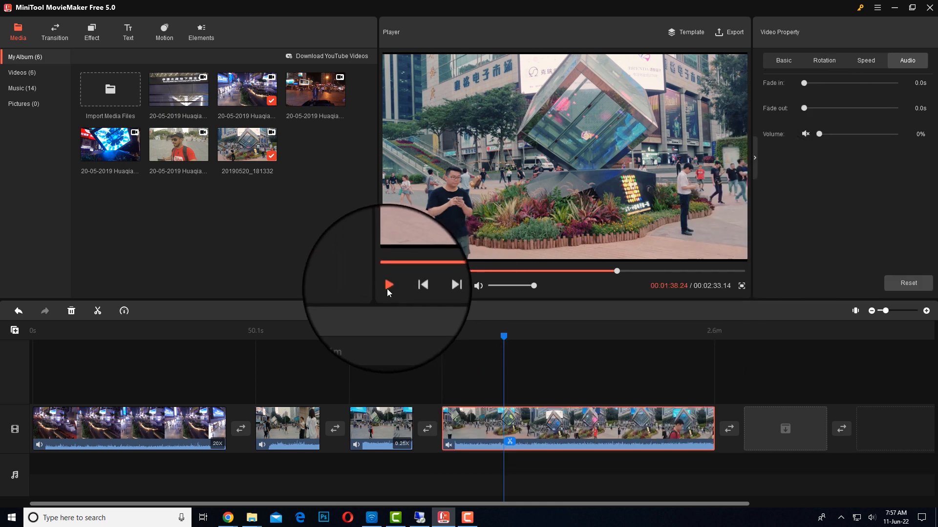
pyautogui.click(388, 285)
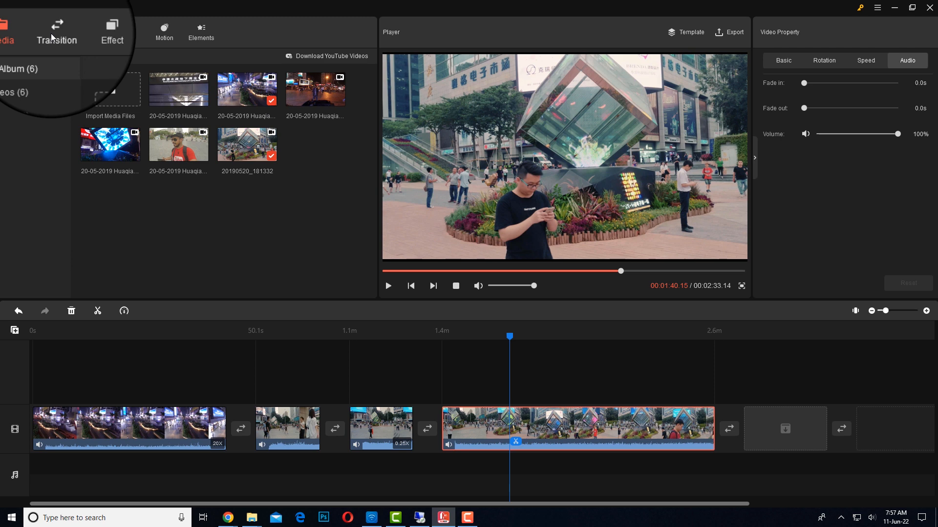
# - From the Transition library, preview the CircleOpen transition and the new Burst transition after the long plaza clip
pyautogui.click(54, 32)
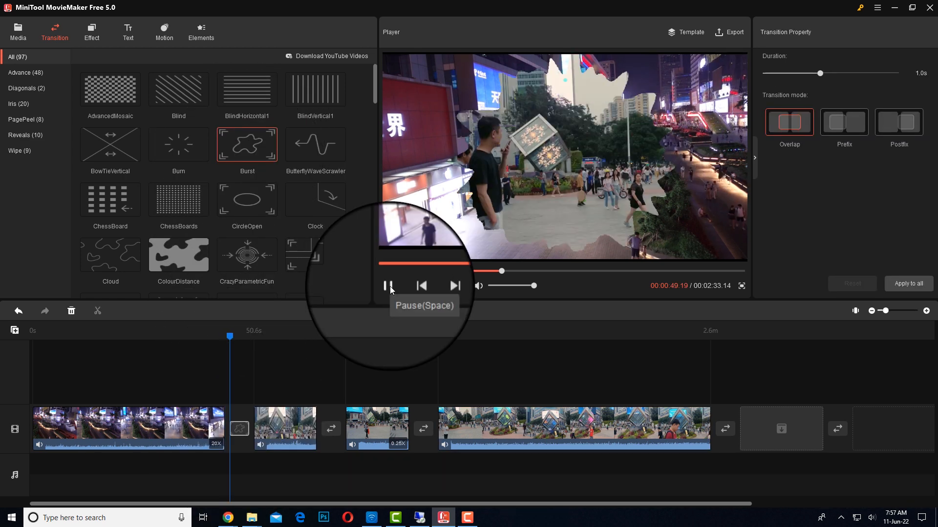
pyautogui.click(387, 285)
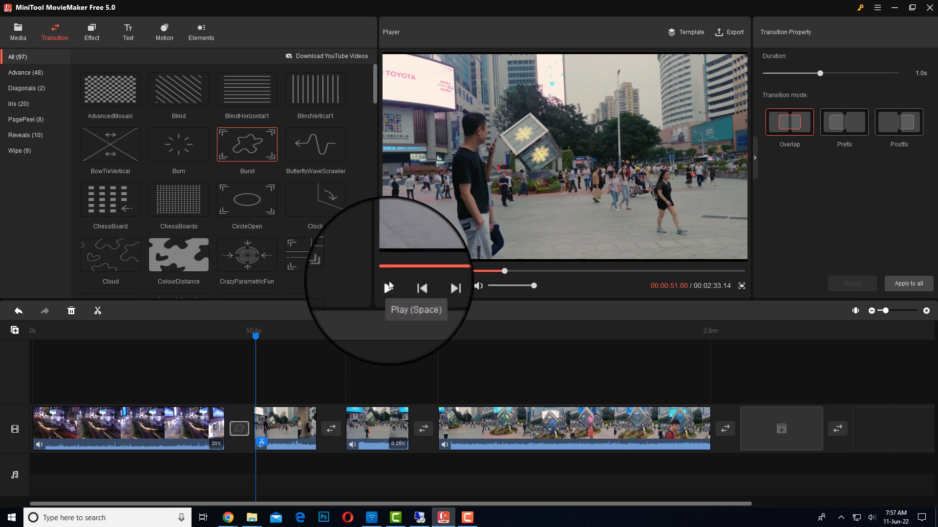
pyautogui.click(389, 288)
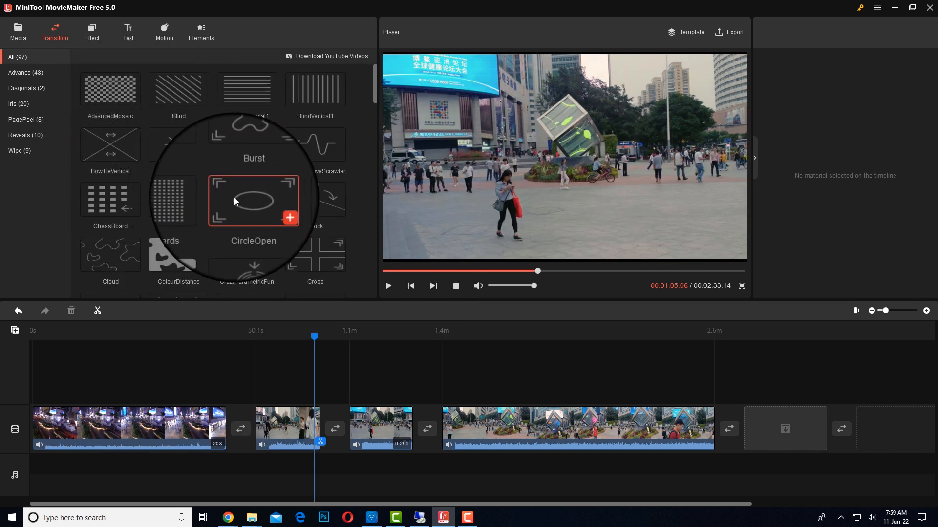
pyautogui.moveTo(253, 200)
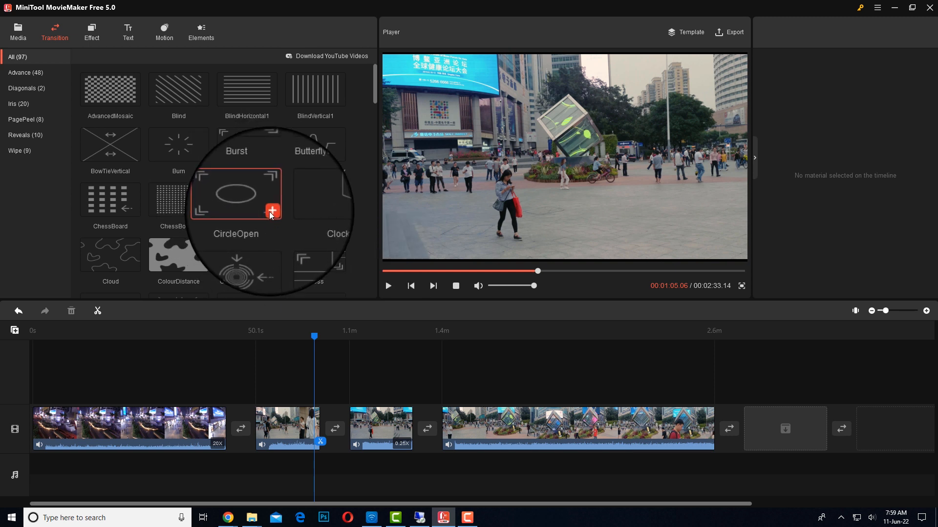
pyautogui.moveTo(264, 211)
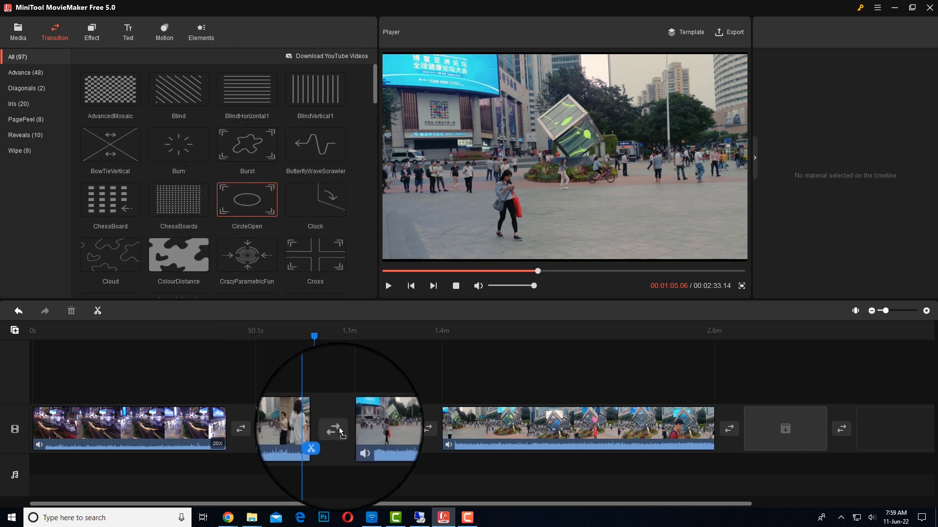
pyautogui.click(333, 429)
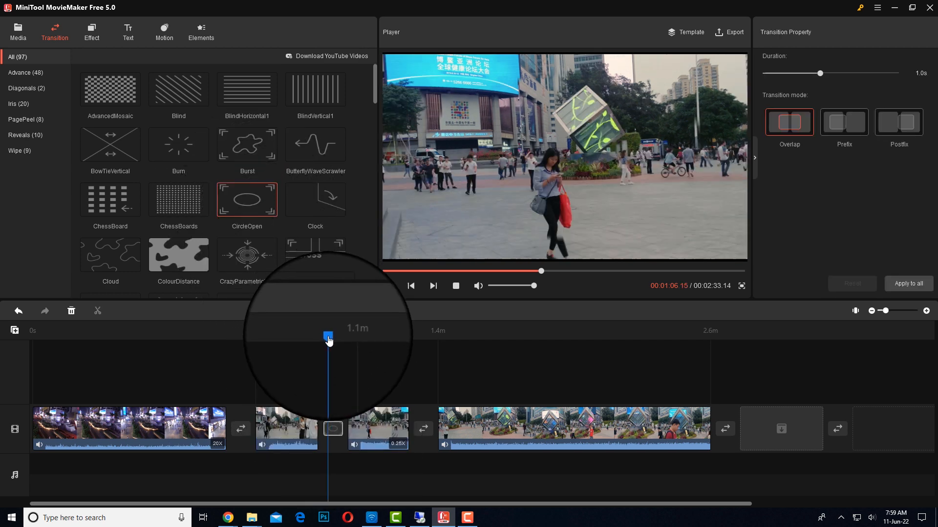
pyautogui.click(389, 286)
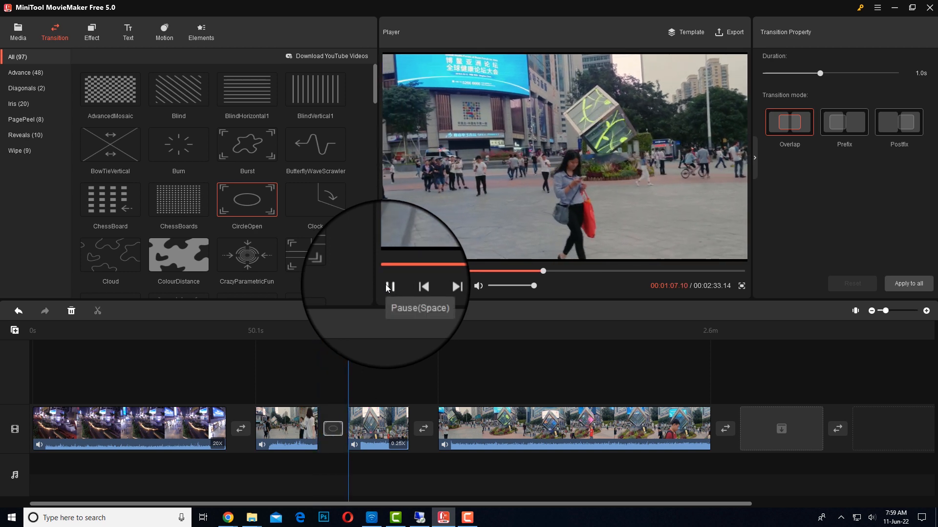
pyautogui.click(390, 285)
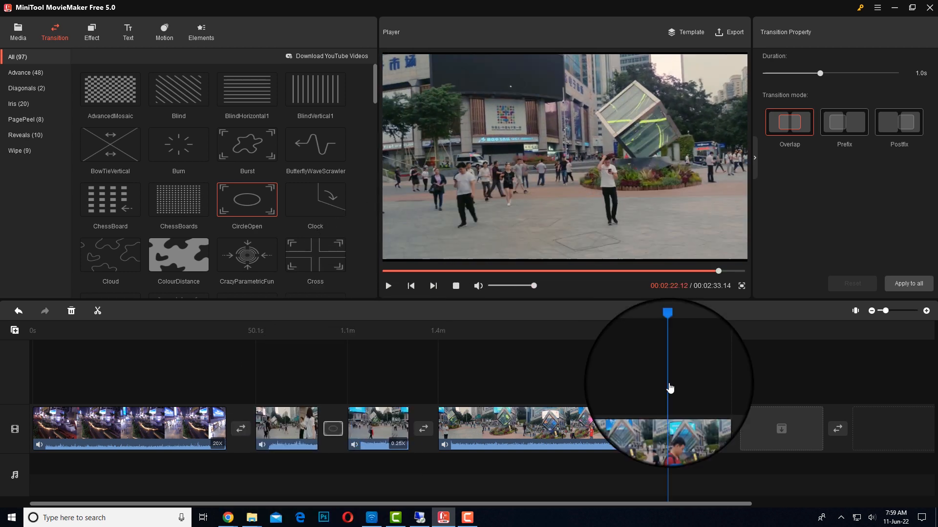
pyautogui.click(387, 286)
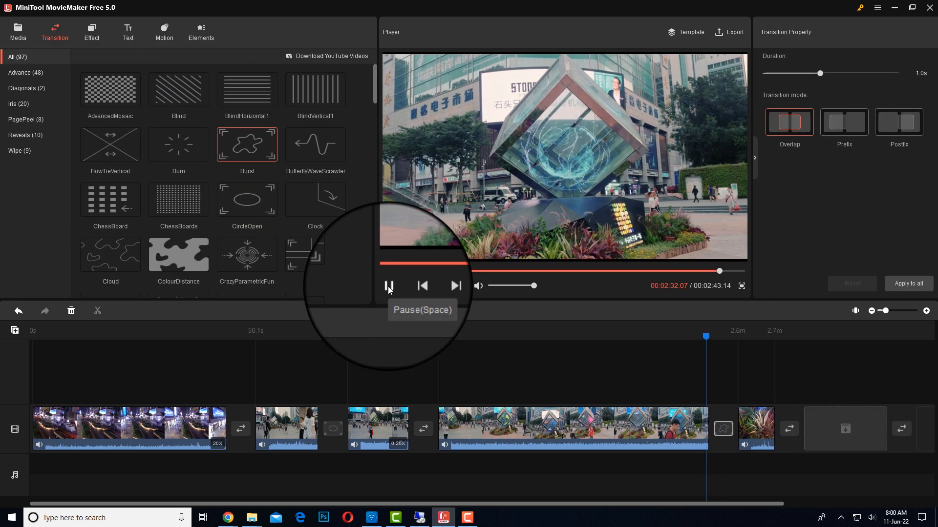
pyautogui.click(388, 285)
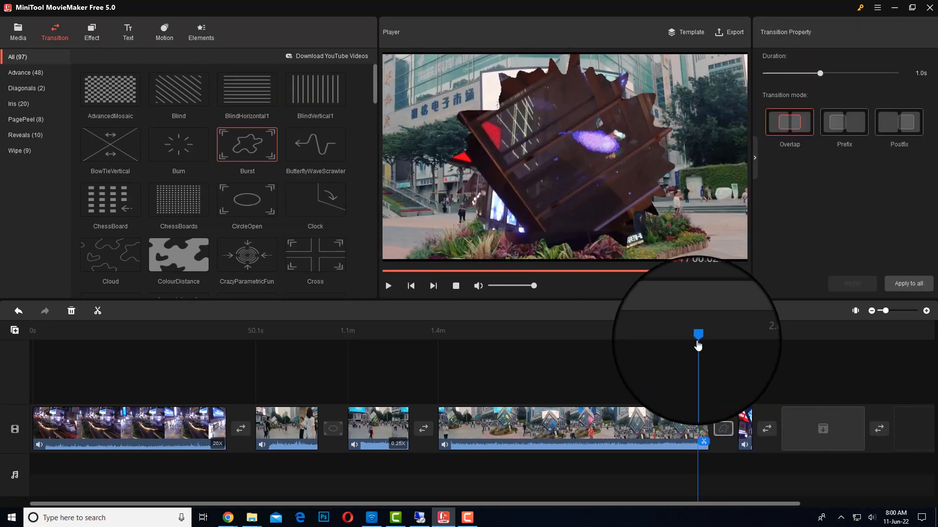
# - Apply the Cool colour effect to the second clip and play it to check the look
pyautogui.click(91, 32)
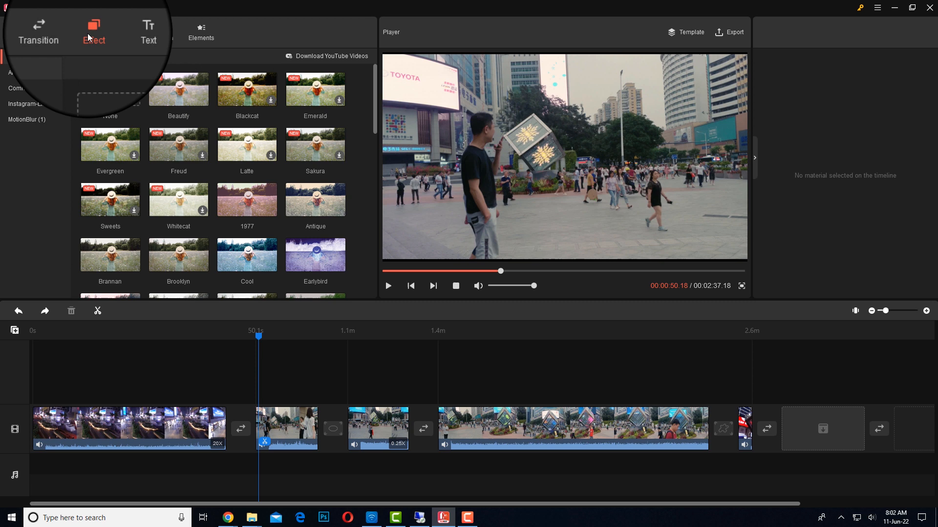
pyautogui.moveTo(293, 203)
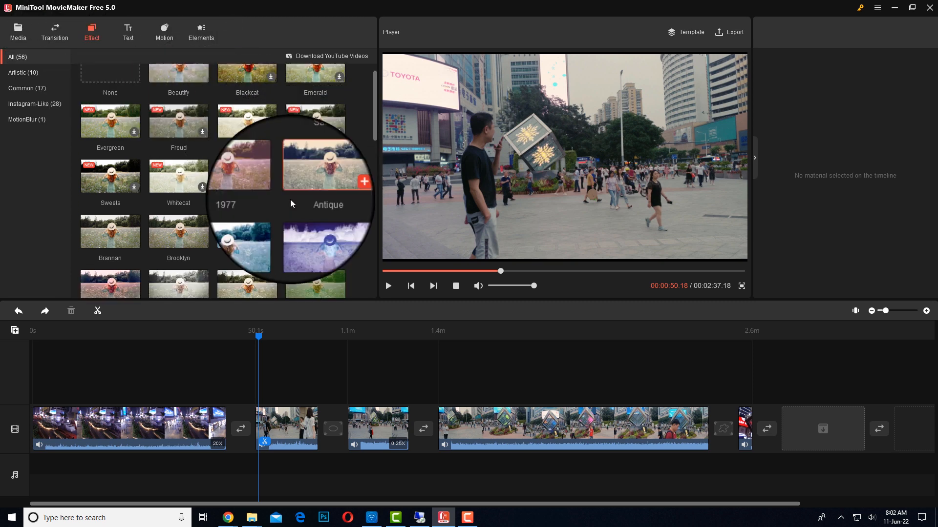
pyautogui.scroll(-3)
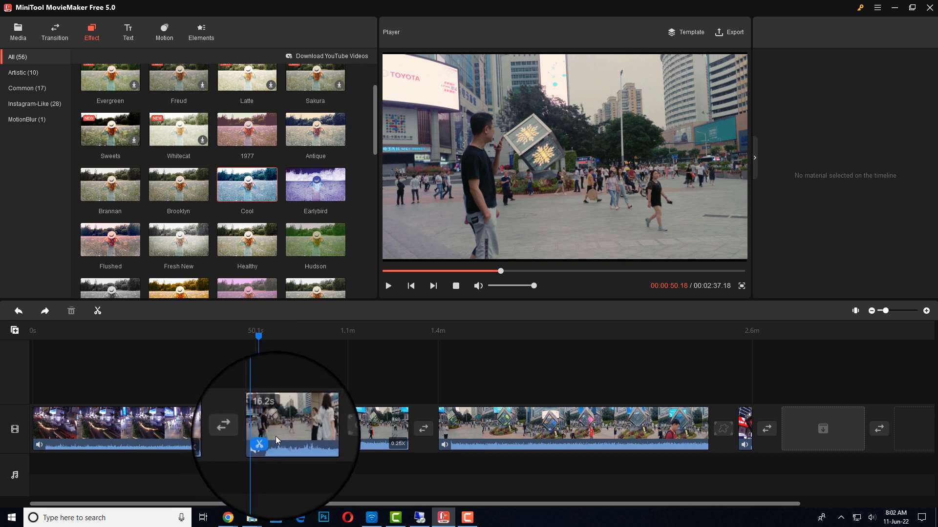
pyautogui.click(290, 426)
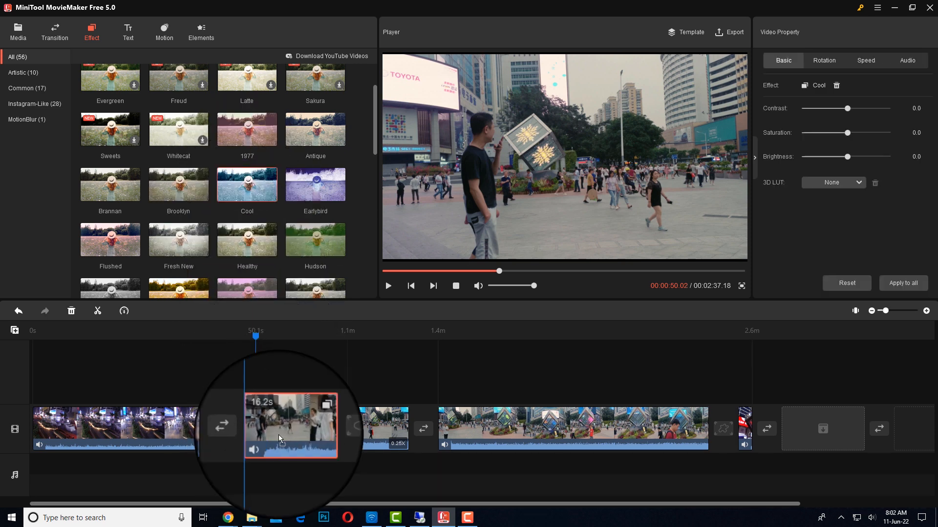
pyautogui.click(388, 285)
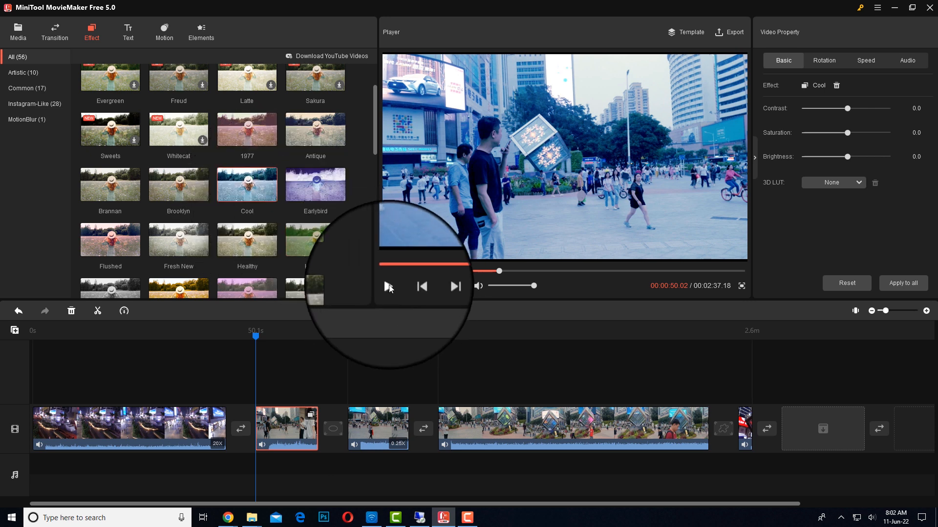
pyautogui.click(388, 286)
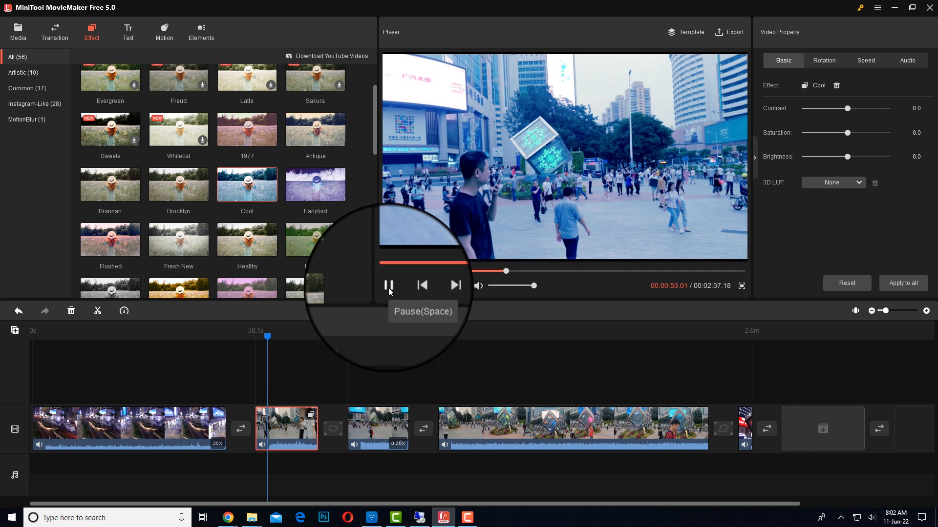
pyautogui.click(388, 285)
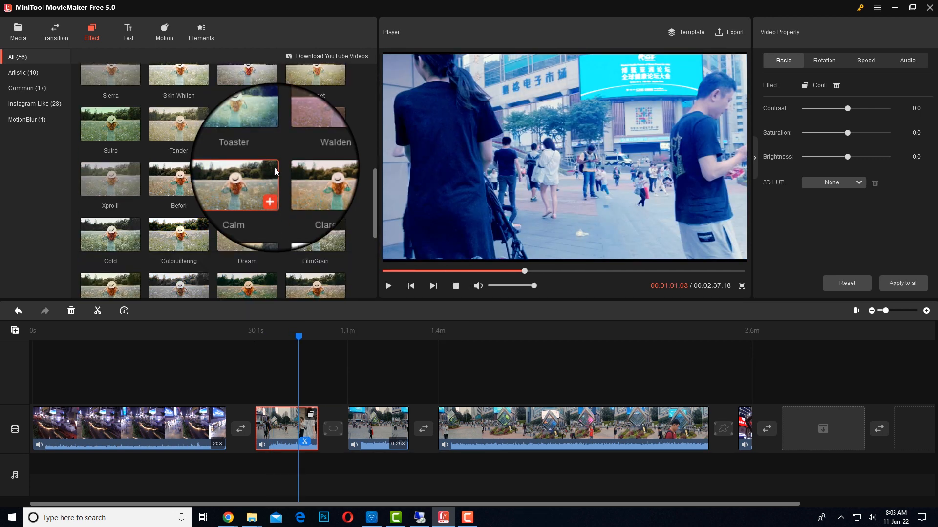
pyautogui.moveTo(248, 186)
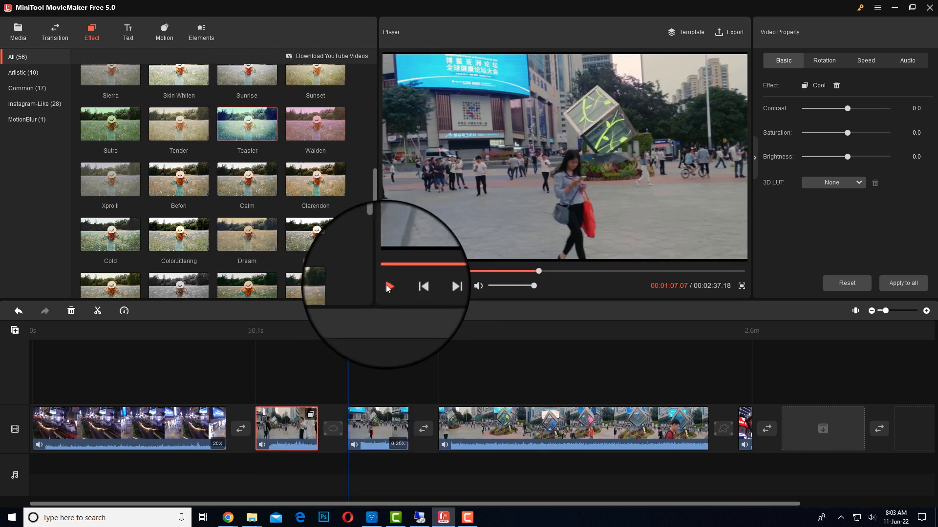
# - Apply the Toaster effect to the third clip and preview it
pyautogui.click(388, 286)
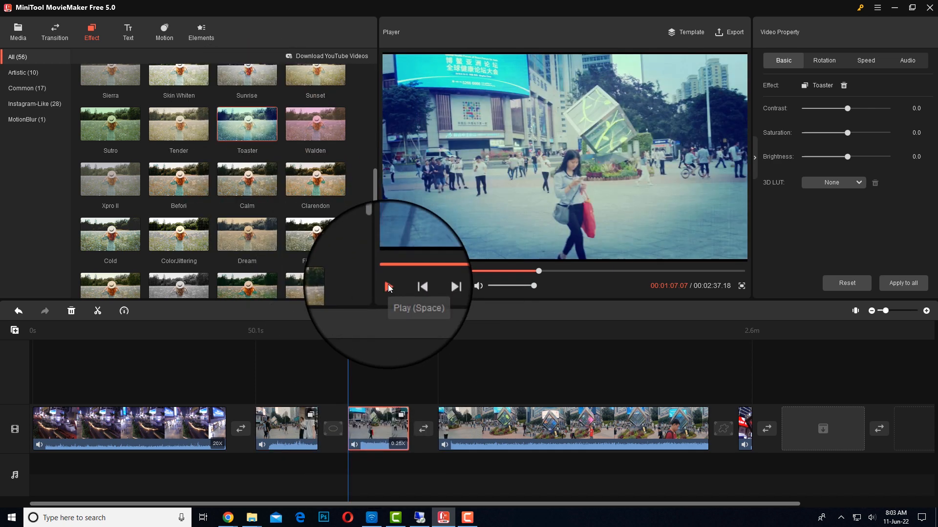
pyautogui.click(388, 286)
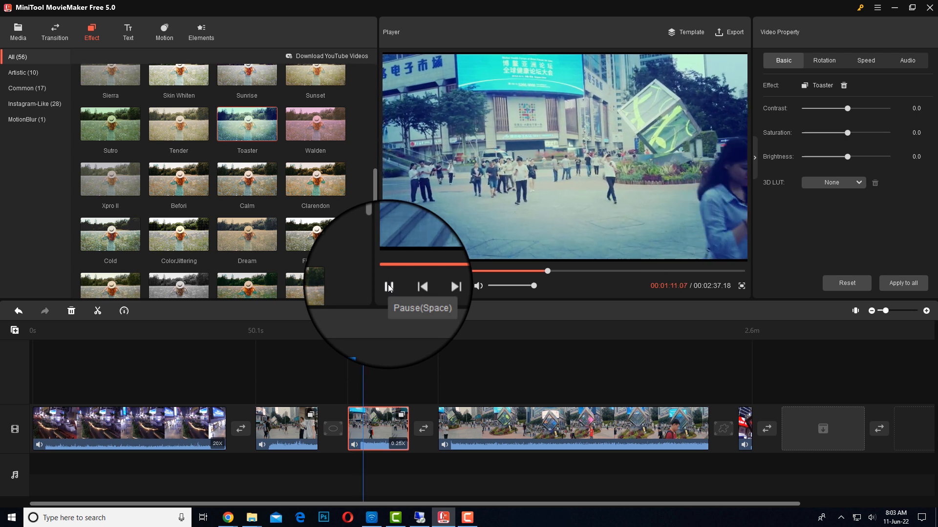
pyautogui.click(163, 31)
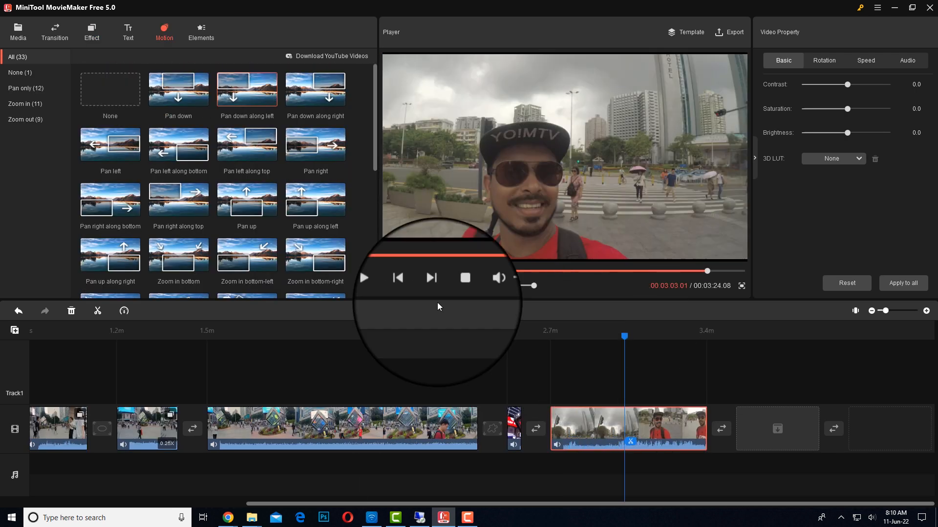
# - Apply the Vivid colour effect to the selfie clip and lower its saturation to -28.6
pyautogui.click(91, 28)
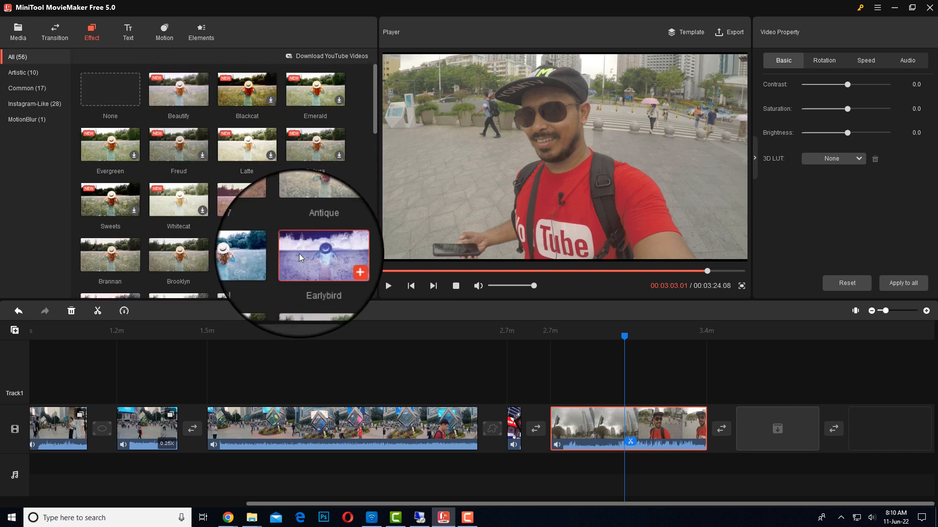
pyautogui.scroll(-3)
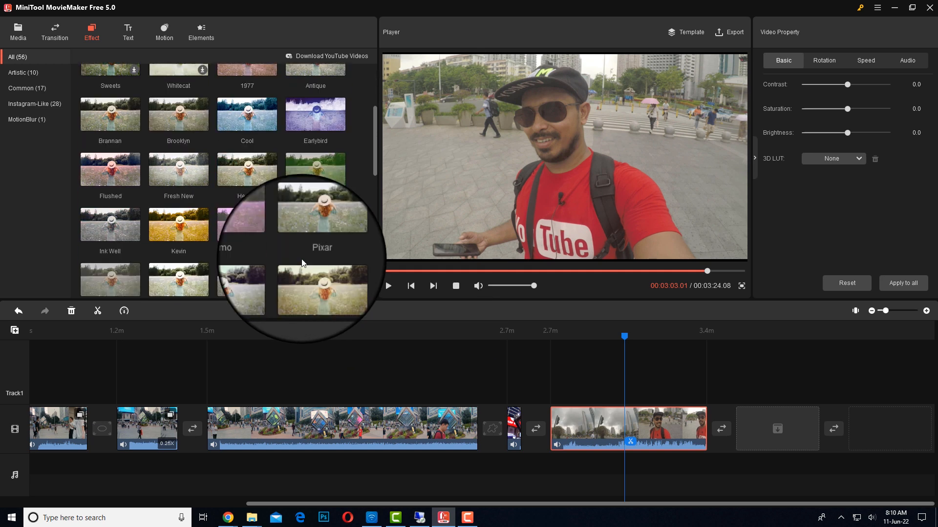
pyautogui.scroll(-3)
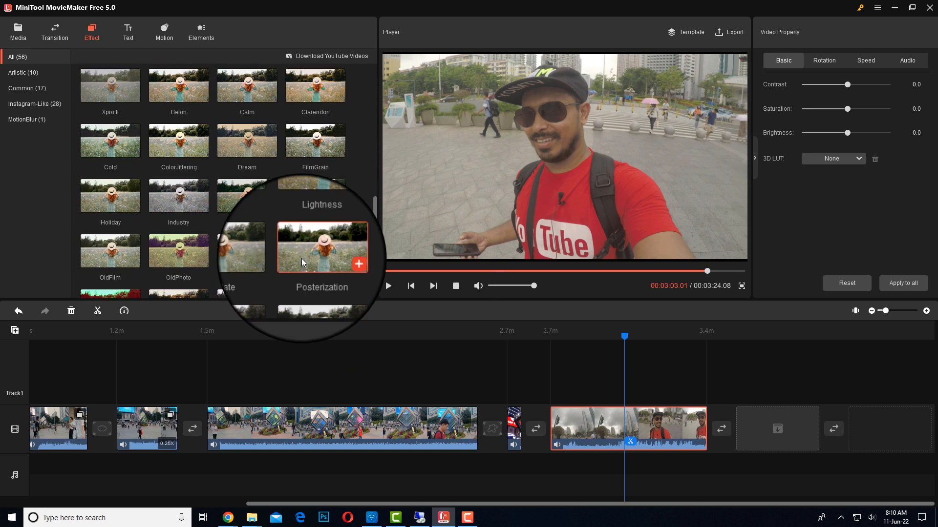
pyautogui.scroll(-3)
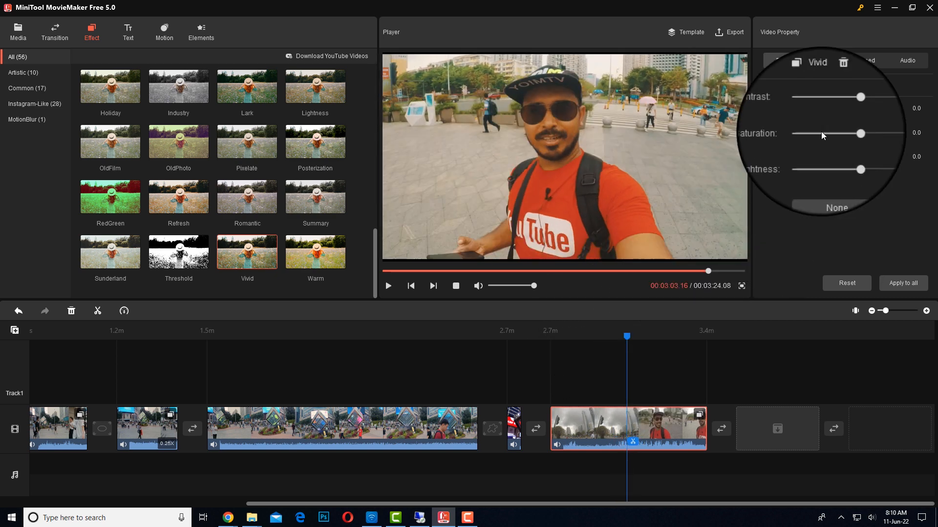
pyautogui.click(783, 60)
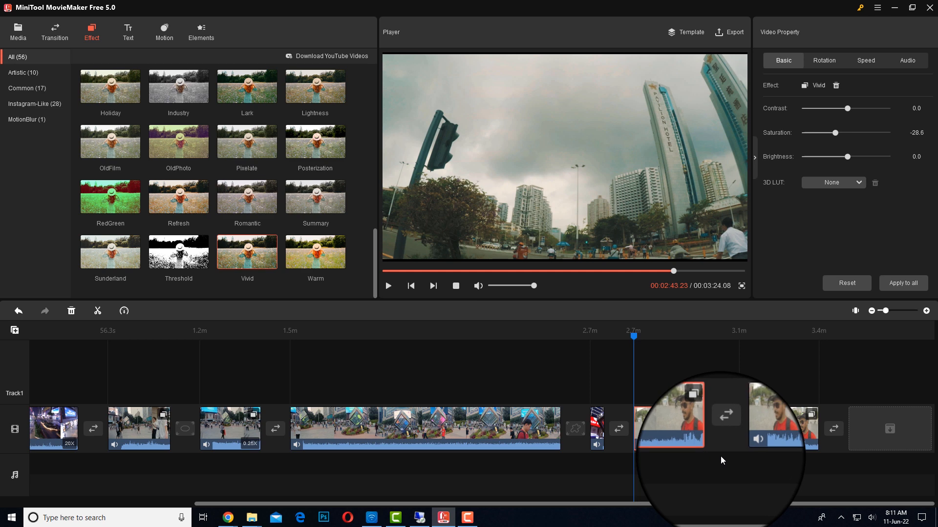
# - Place the Caption25 title over the opening night-city clip and select its placeholder text
pyautogui.click(128, 31)
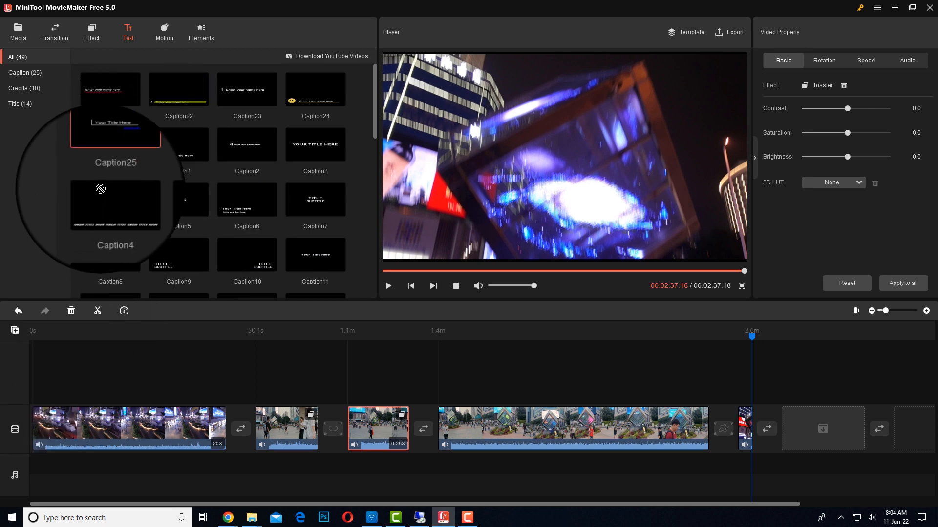
pyautogui.doubleClick(110, 144)
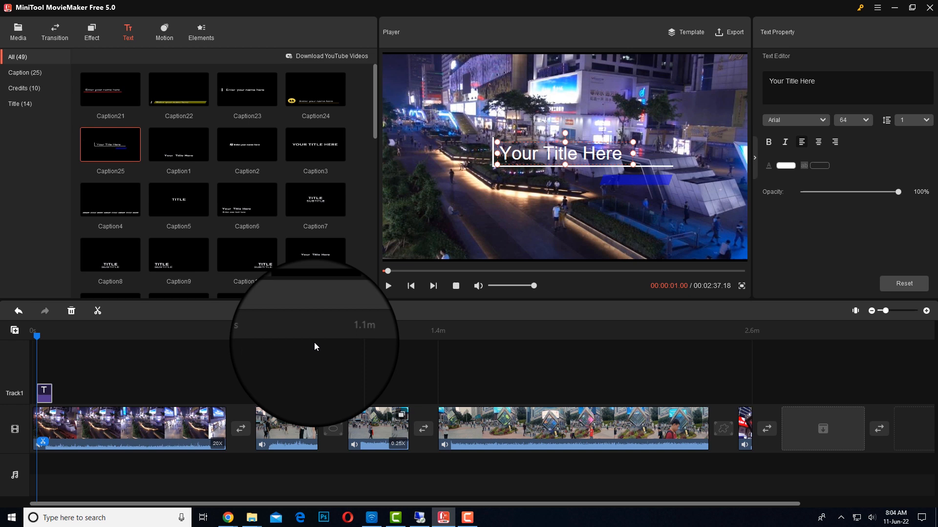
pyautogui.moveTo(389, 285)
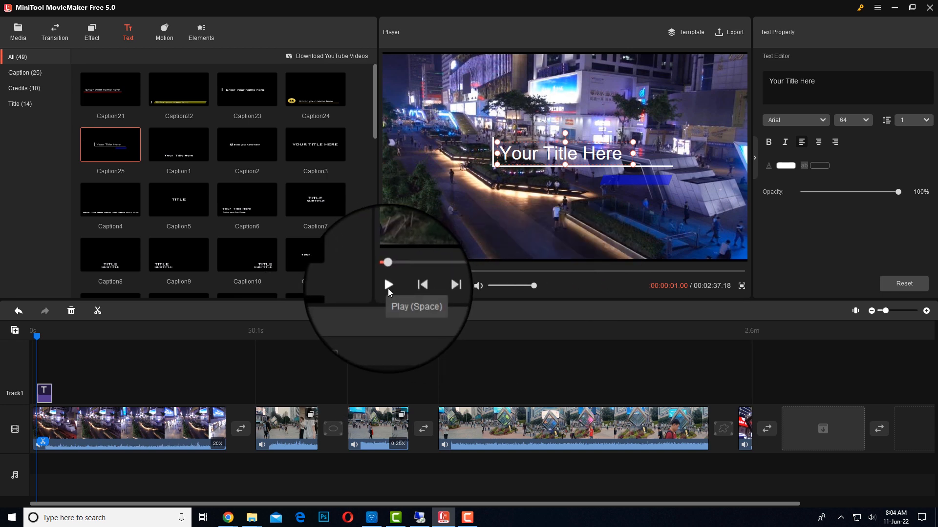
pyautogui.click(387, 285)
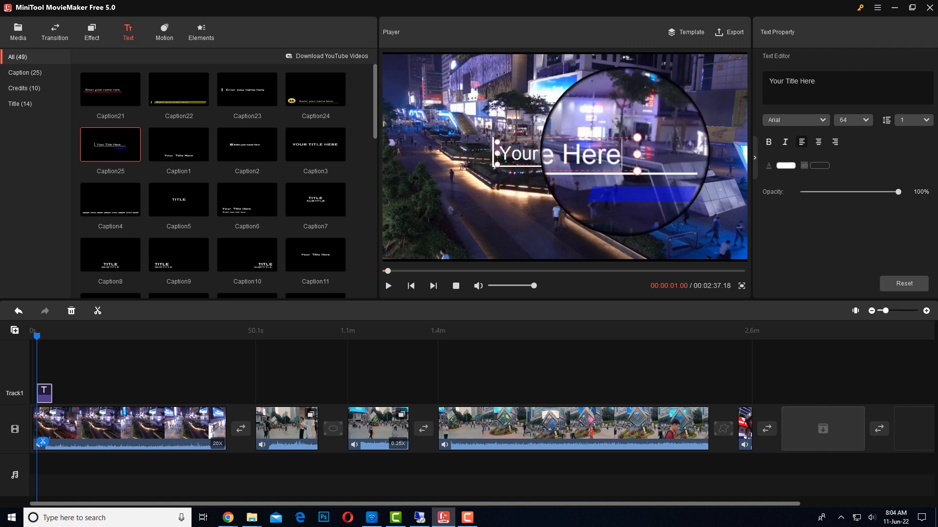
pyautogui.press('Backspace')
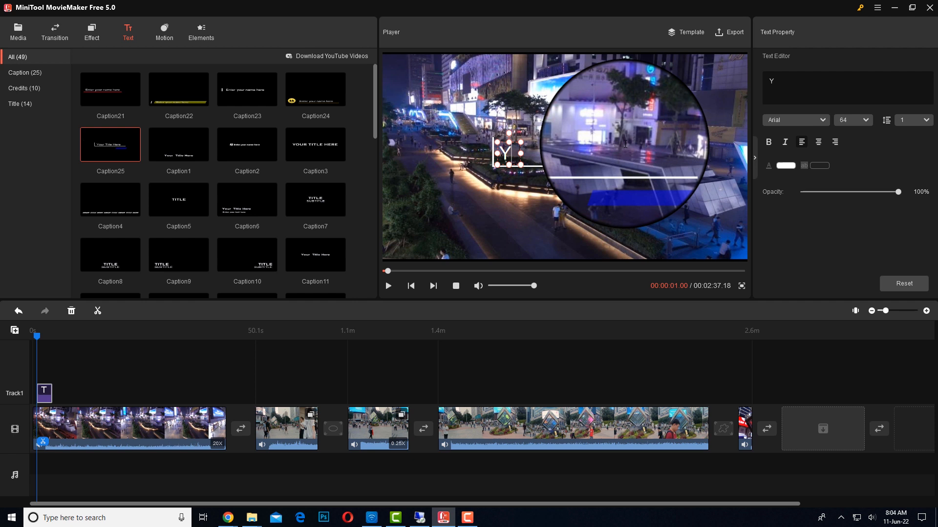
# - Replace the placeholder with 'My trip to china' and preview the new title
pyautogui.write('My t')
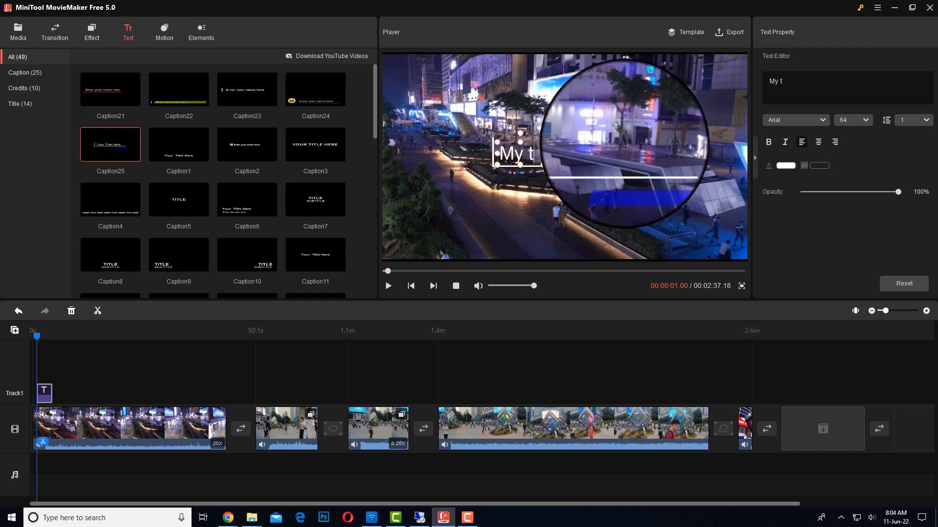
pyautogui.write('rip t')
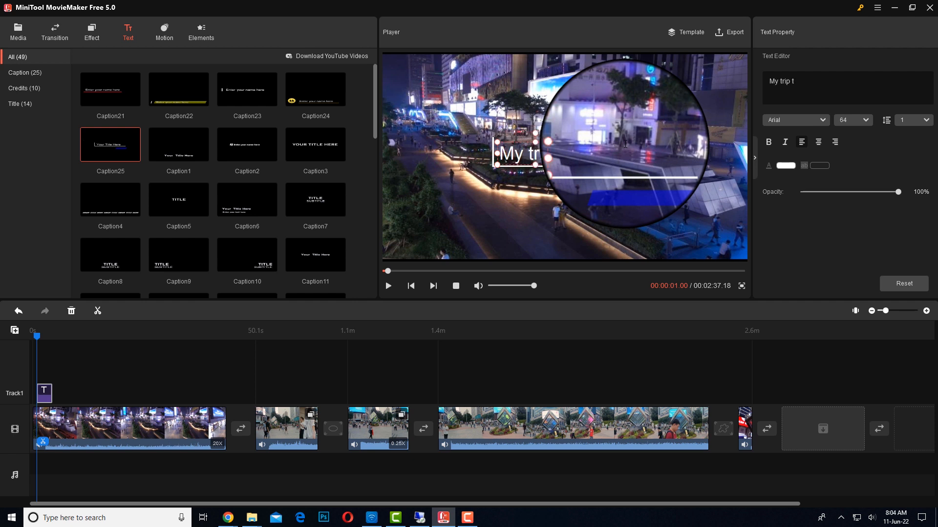
pyautogui.write('o china')
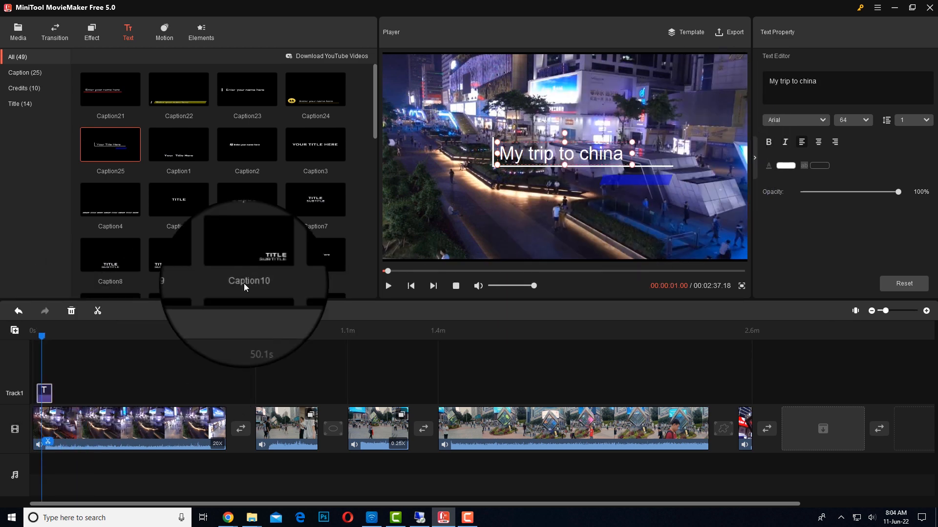
pyautogui.click(387, 286)
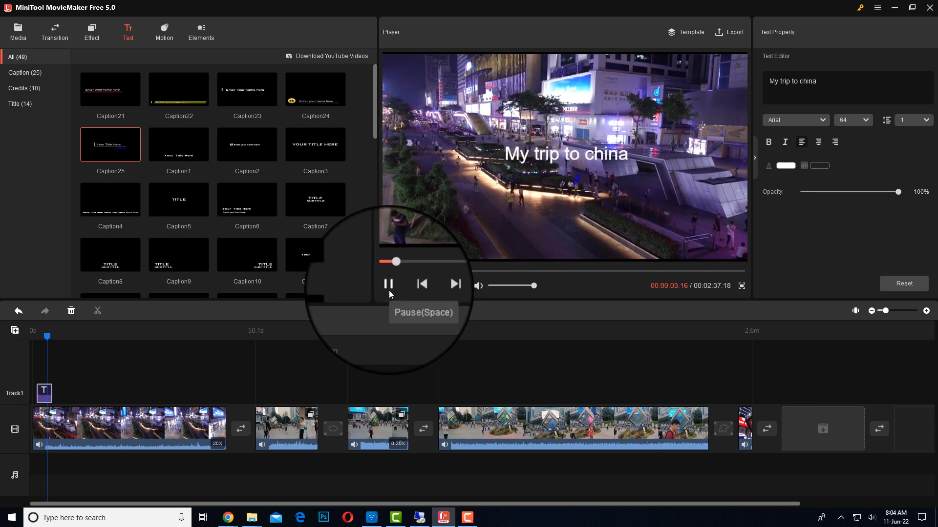
# - Insert the circular Title9 card with placeholder text at the very start of the movie
pyautogui.click(388, 286)
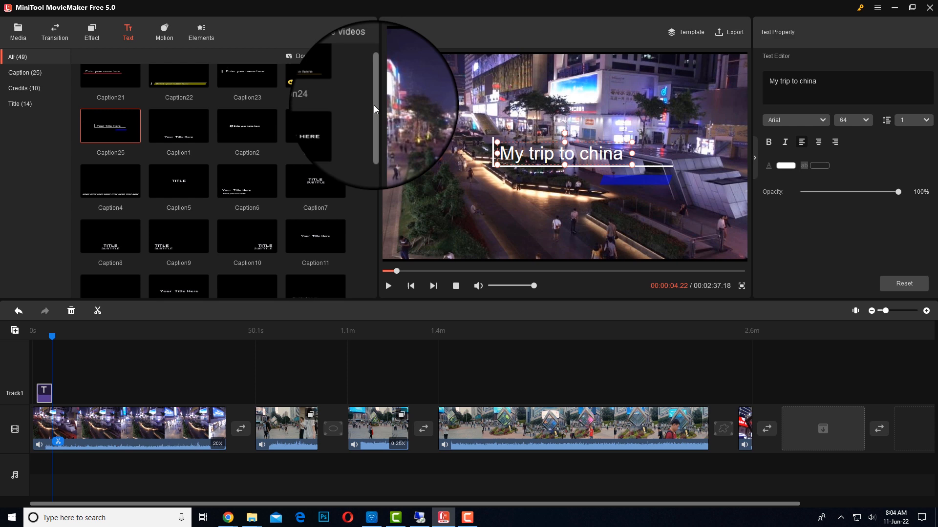
pyautogui.scroll(-3)
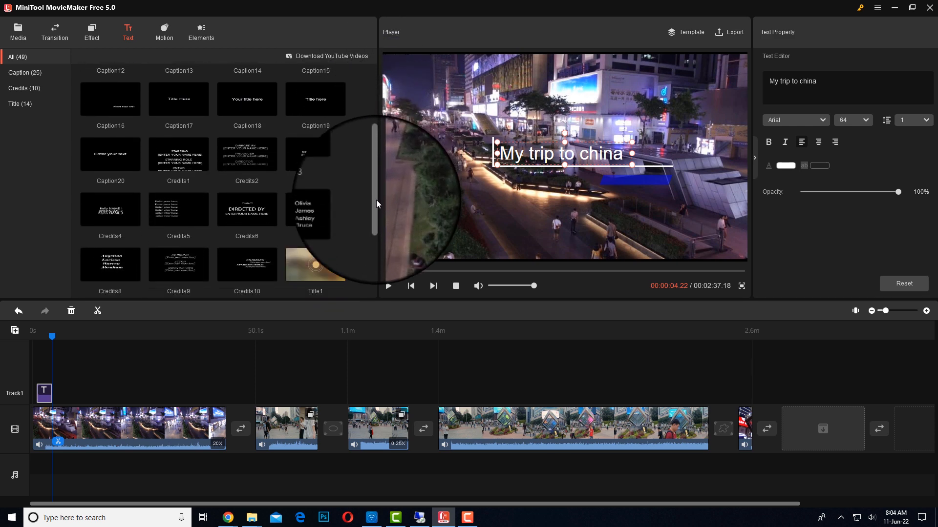
pyautogui.scroll(-3)
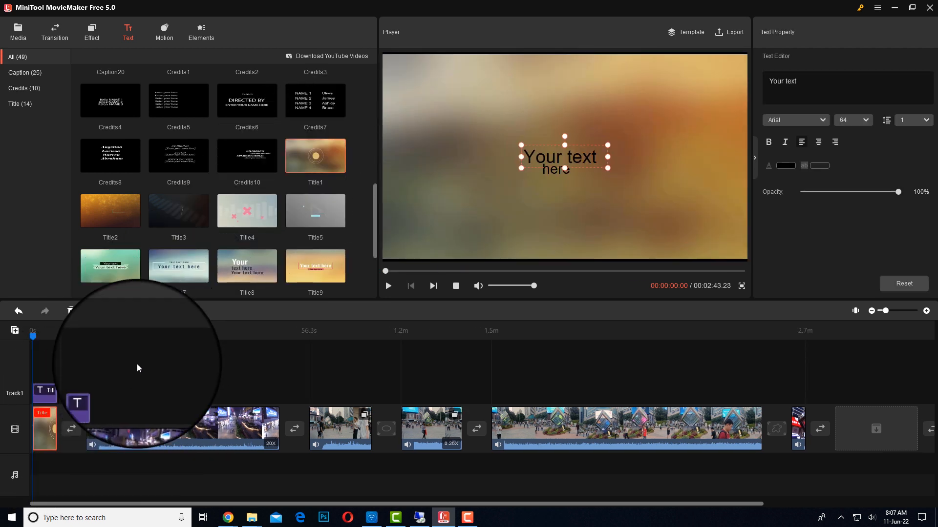
pyautogui.click(387, 286)
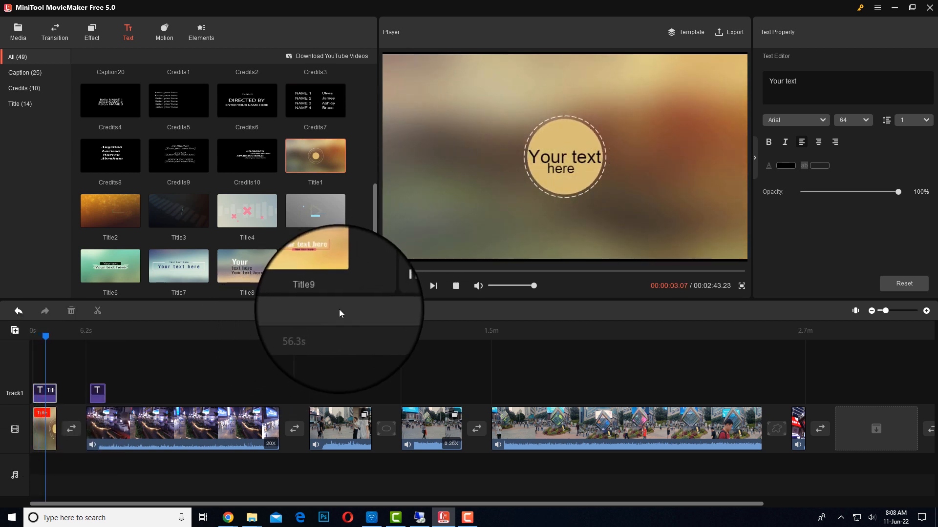
pyautogui.click(18, 32)
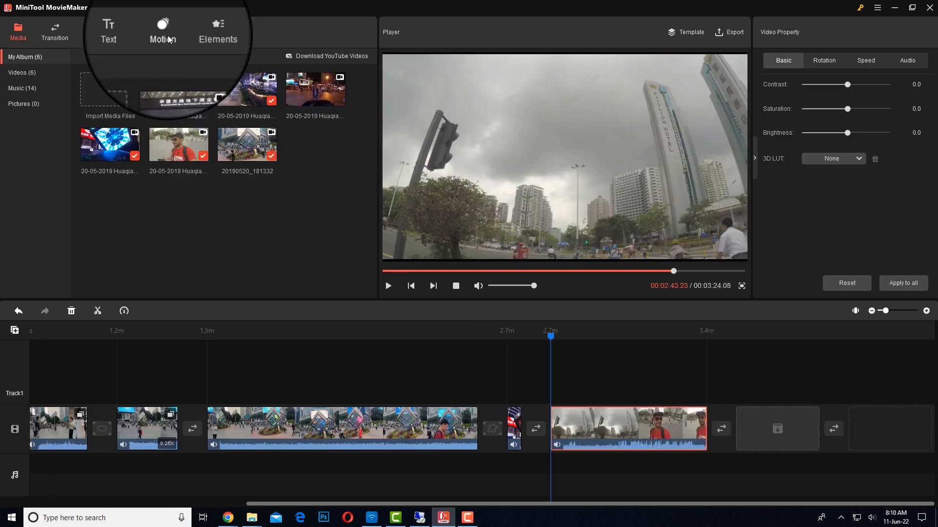
# - Apply the Zoom out center motion to the short clip near the end of the movie
pyautogui.click(163, 31)
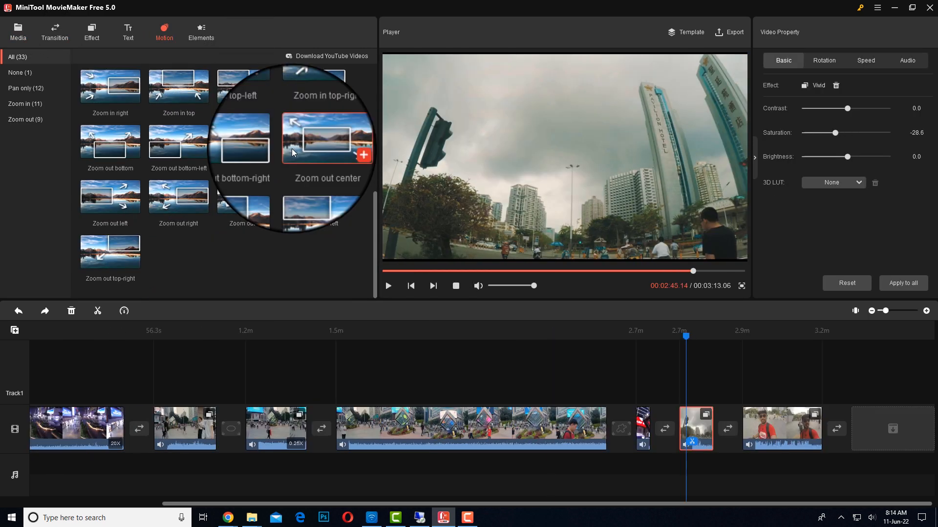
pyautogui.moveTo(307, 198)
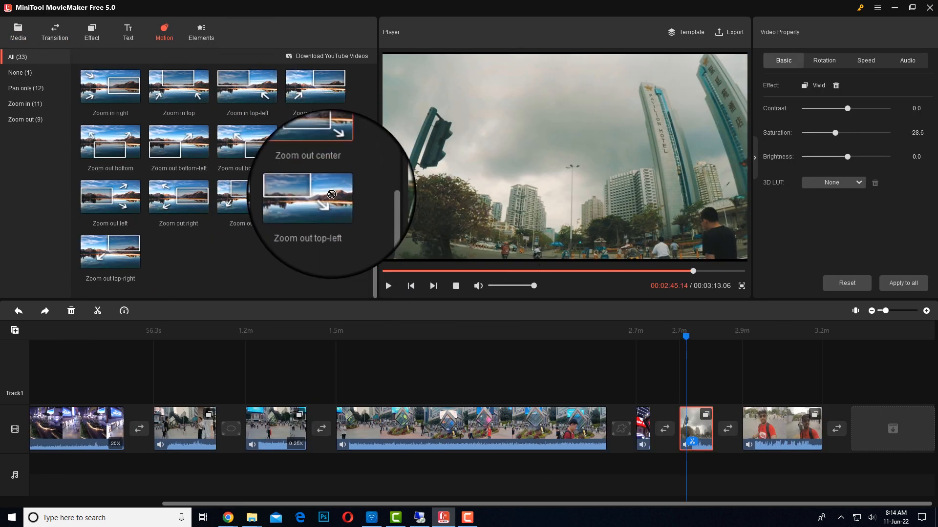
pyautogui.moveTo(695, 429)
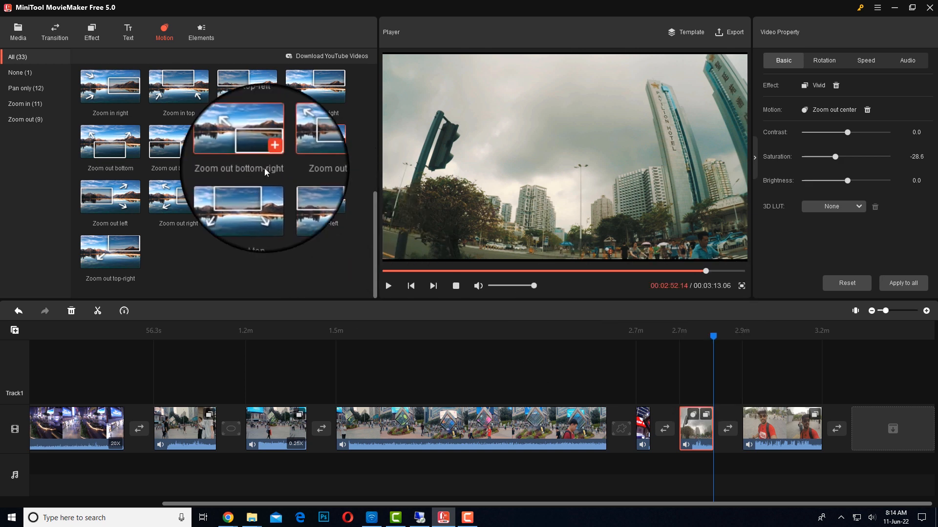
pyautogui.click(201, 32)
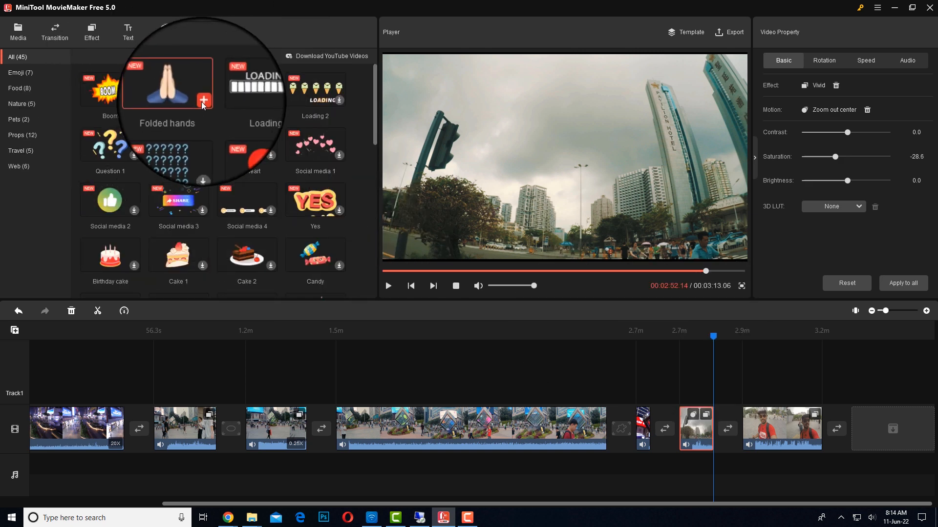
# - Add the Folded hands sticker to the later selfie clip and preview it
pyautogui.click(204, 99)
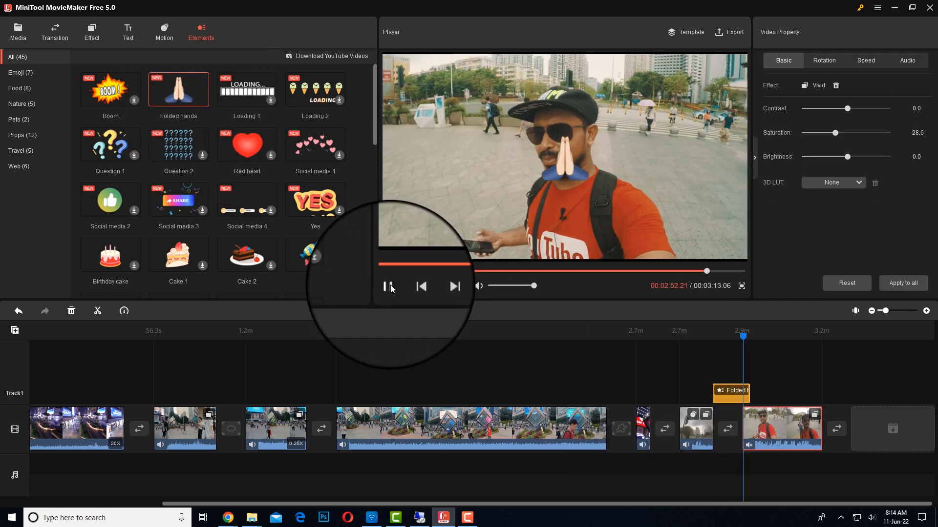
pyautogui.click(389, 287)
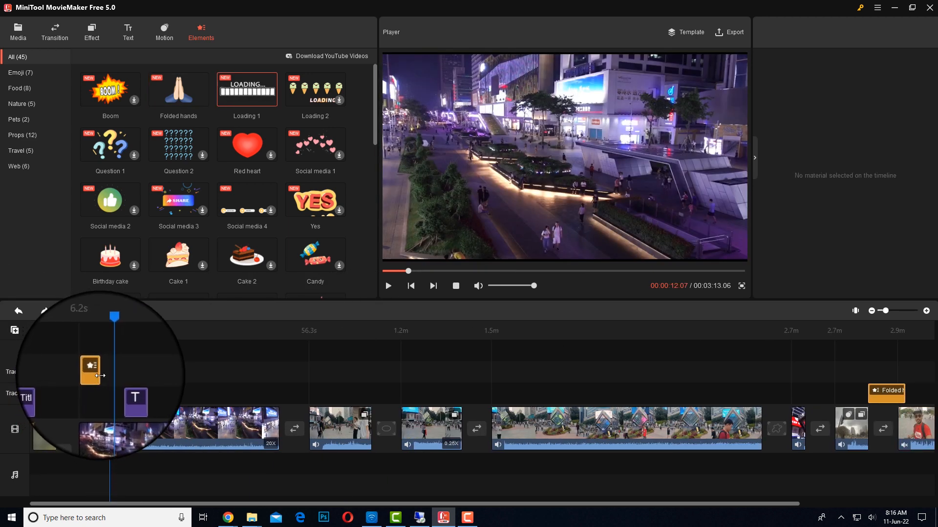
pyautogui.moveTo(100, 381)
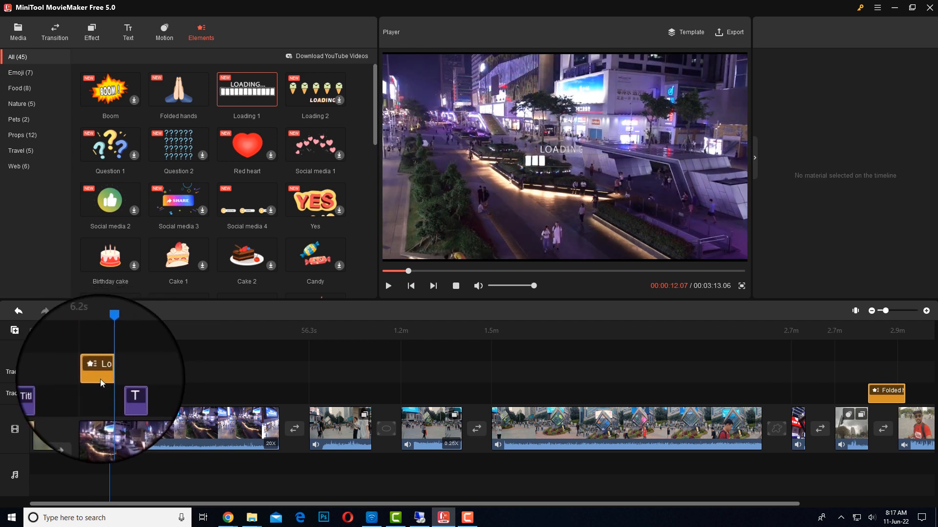
pyautogui.click(98, 370)
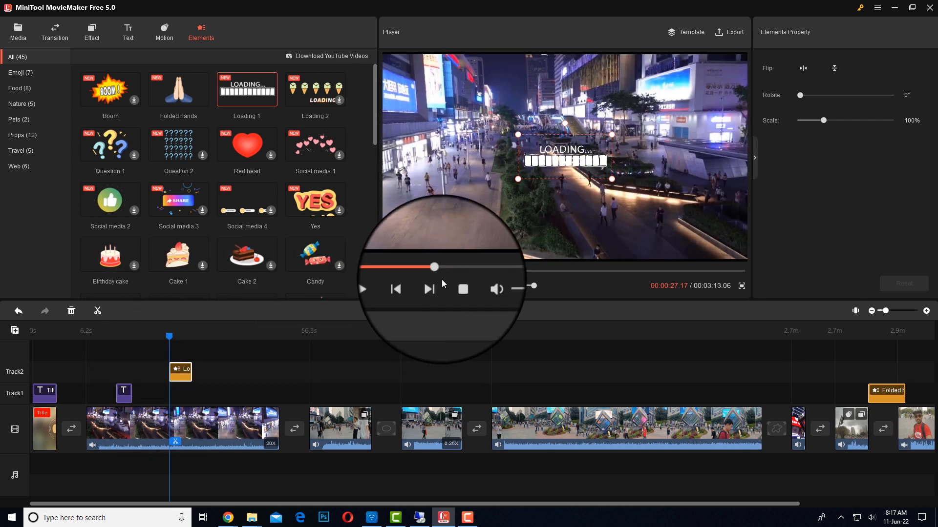
# - Place the LOADING sticker on Track2 near 6 seconds over the opening clip and preview it
pyautogui.click(362, 290)
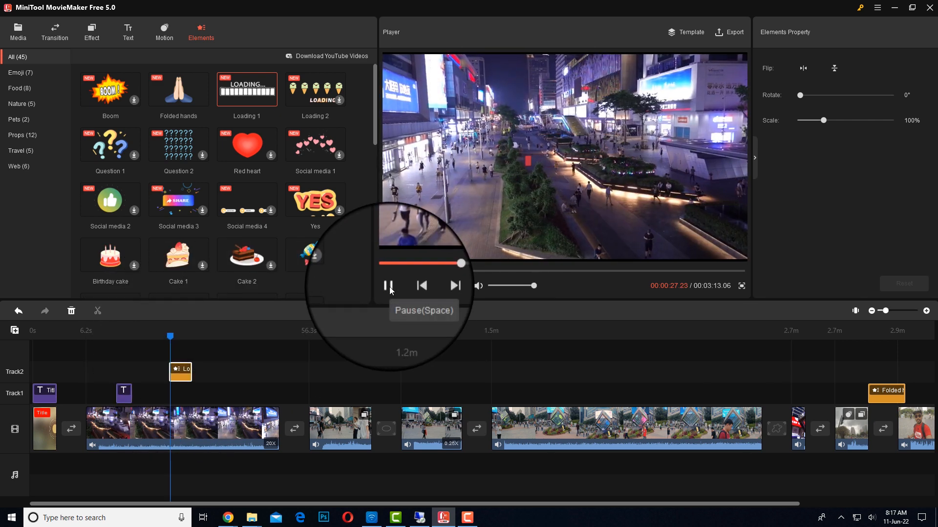
pyautogui.click(388, 285)
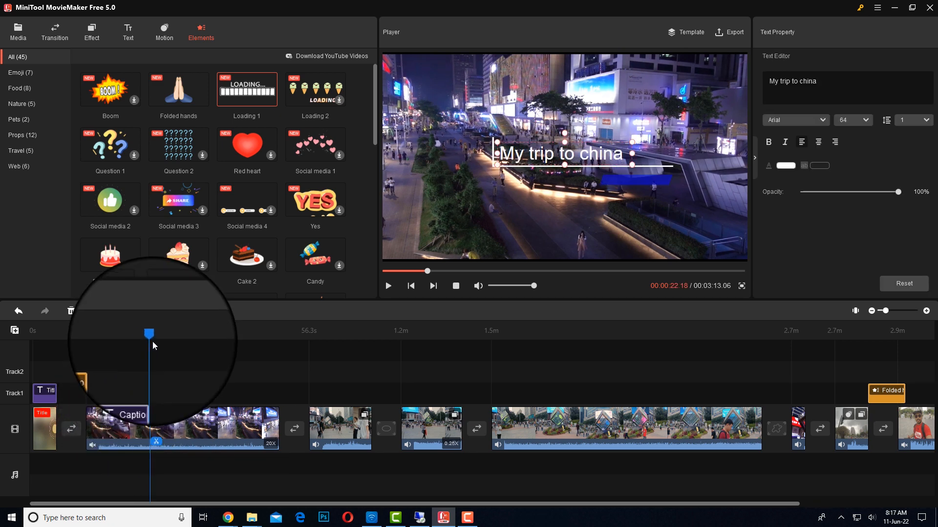
pyautogui.click(386, 429)
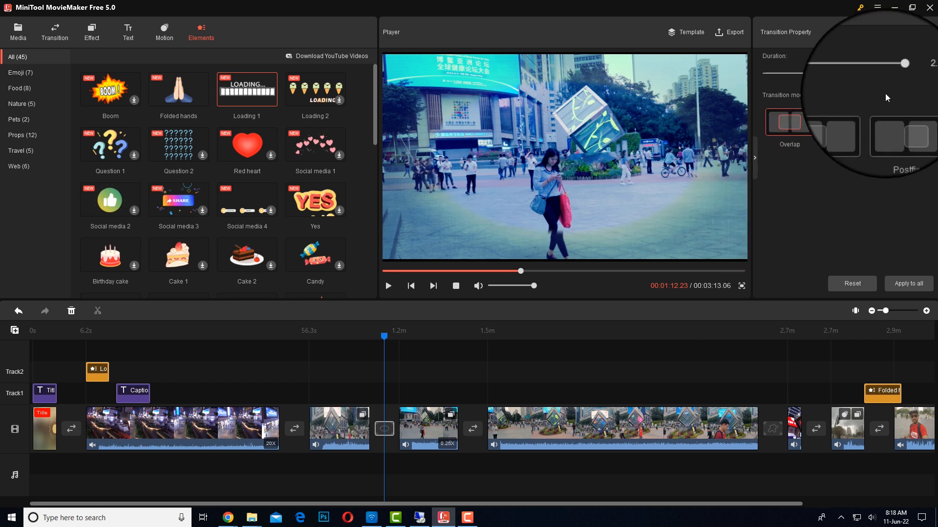
# - Show the Music category of the built-in Media library
pyautogui.click(163, 28)
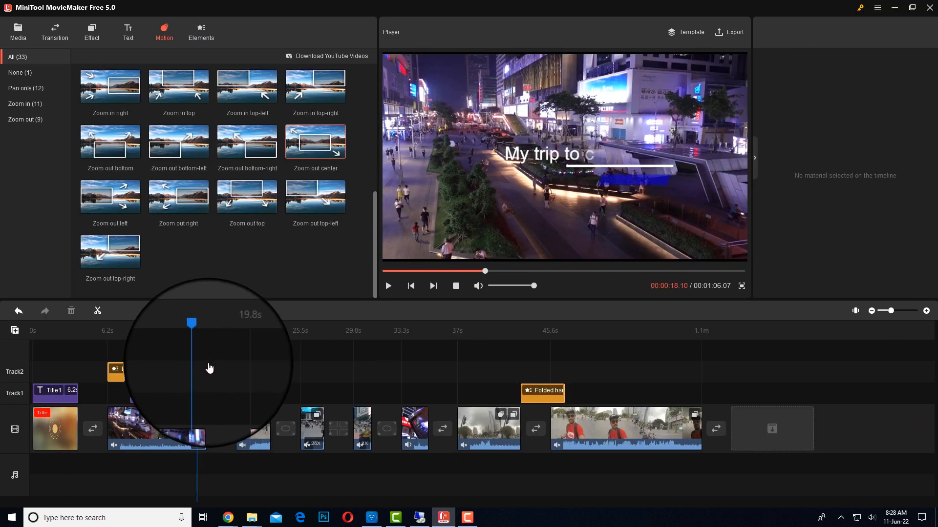
pyautogui.click(18, 31)
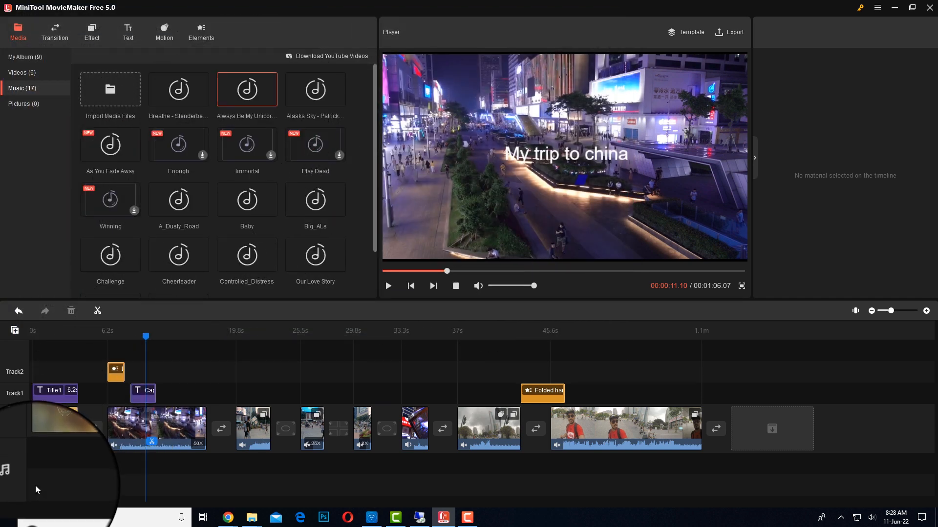
# - Add 'Always Be My Unicorn' as the music track under the whole movie and preview it
pyautogui.click(246, 89)
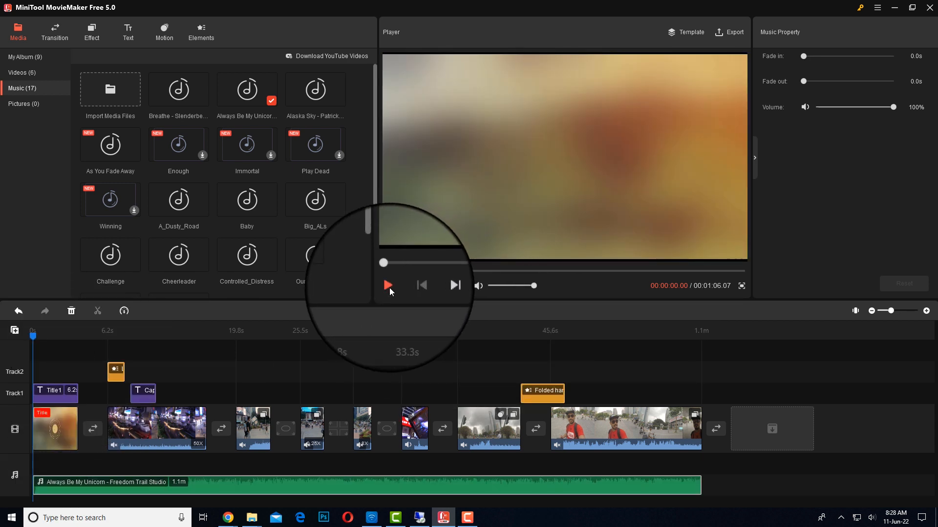
pyautogui.click(387, 285)
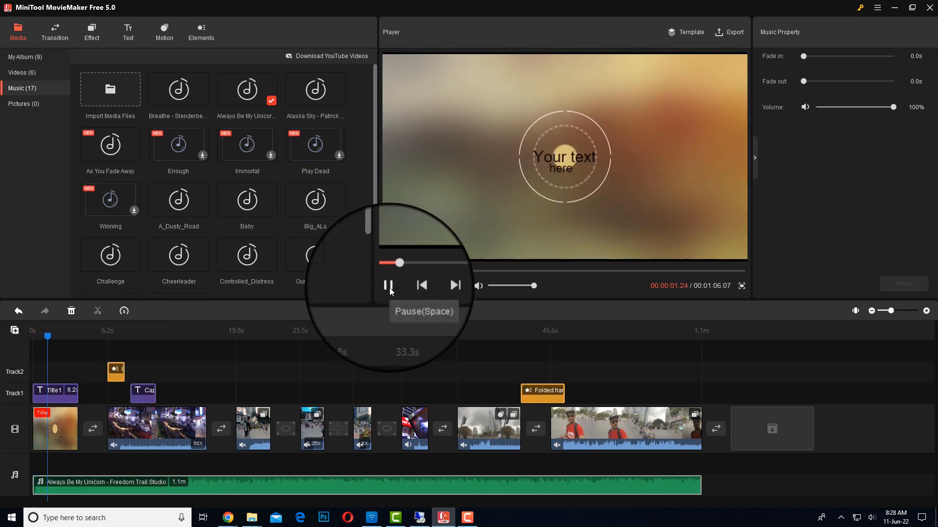
pyautogui.click(388, 285)
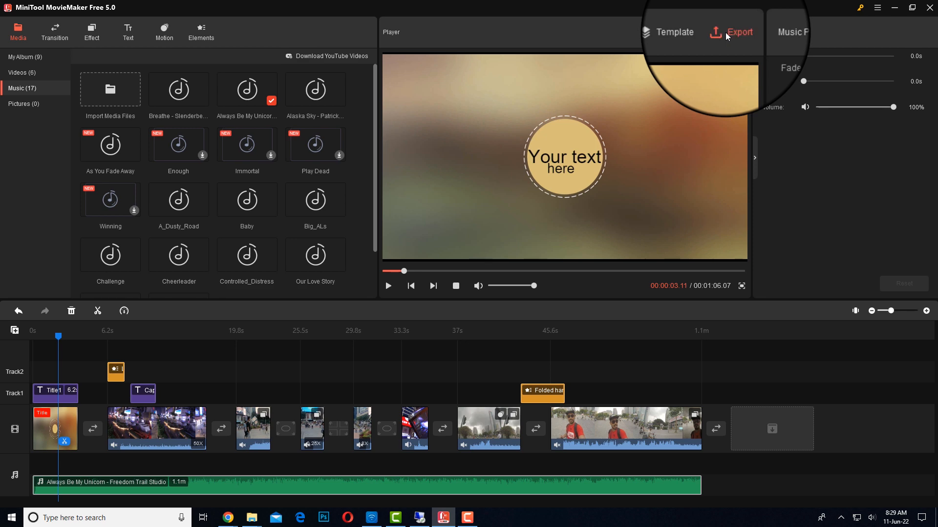
# - Keep MP4 as the output format and set the export quality to Best
pyautogui.click(738, 32)
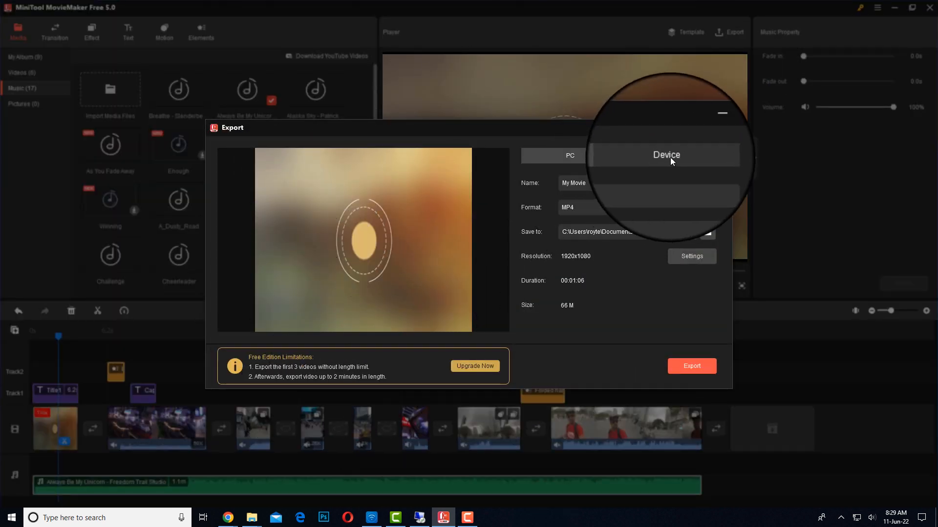
pyautogui.click(570, 155)
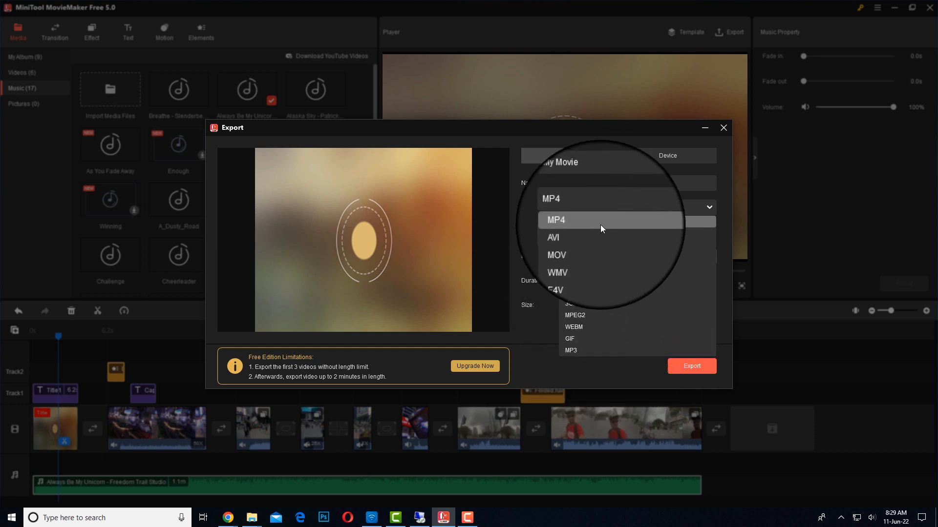
pyautogui.click(556, 220)
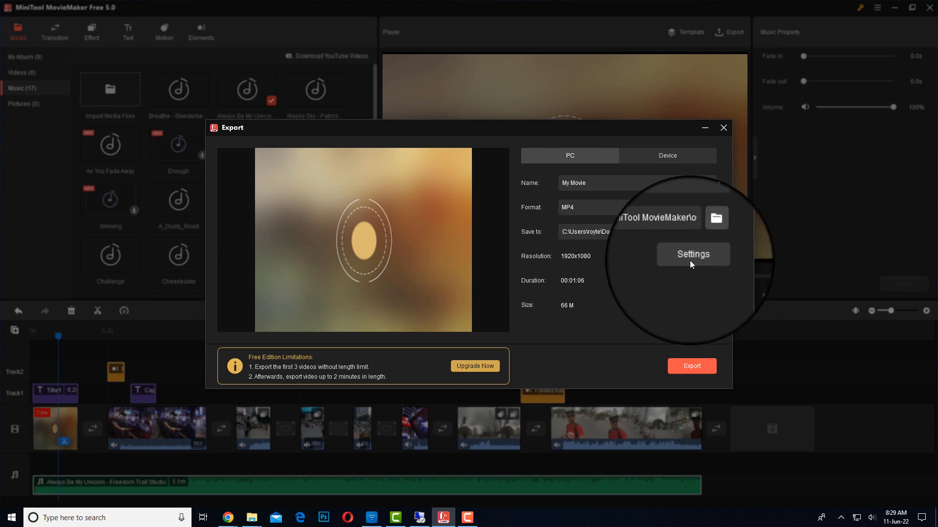
pyautogui.click(692, 254)
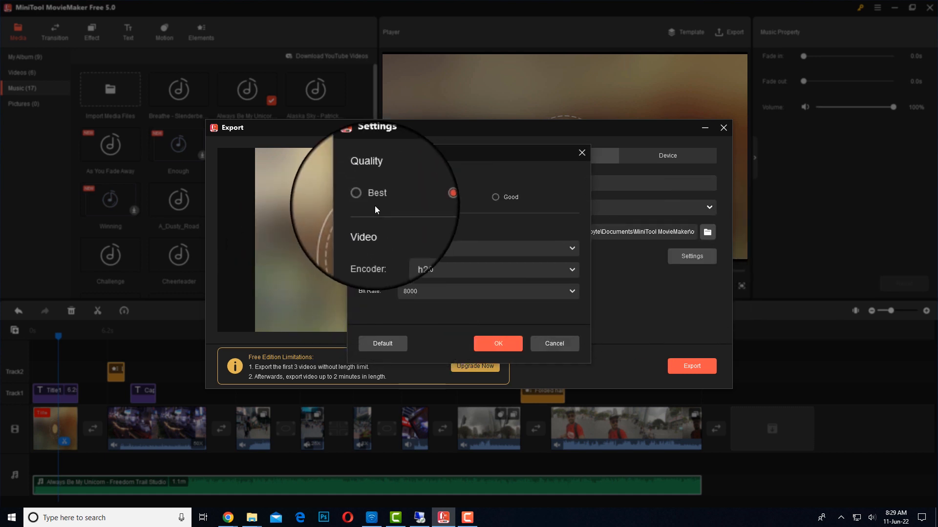
pyautogui.click(355, 193)
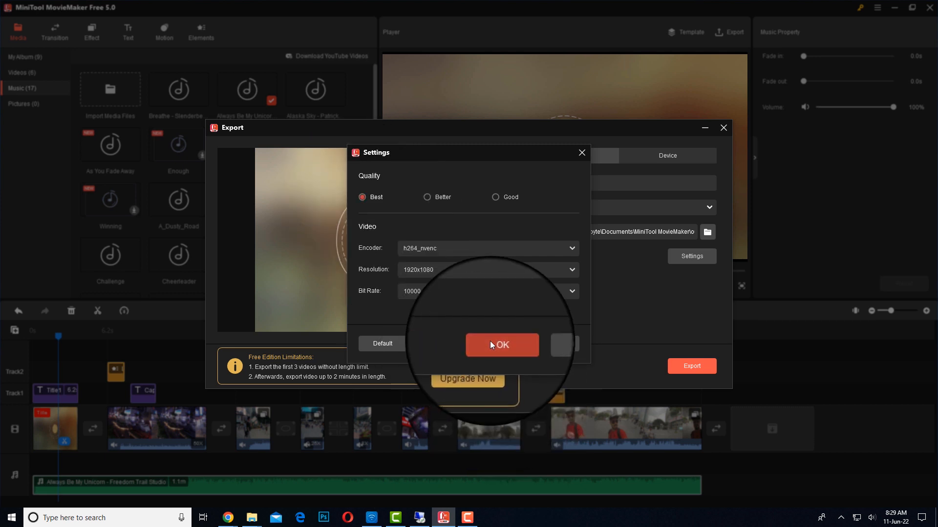
pyautogui.click(501, 346)
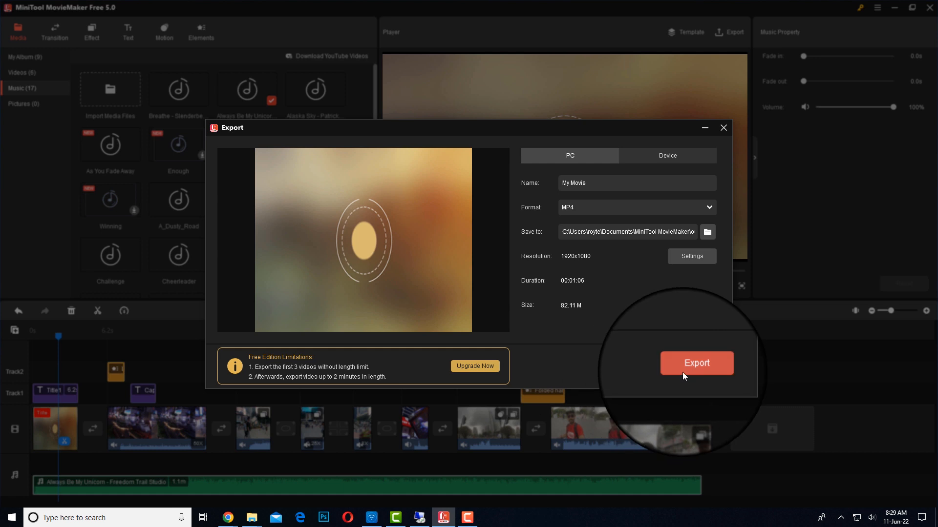
# - Export the movie as My Movie.mp4 and show the finished file in its folder
pyautogui.click(696, 362)
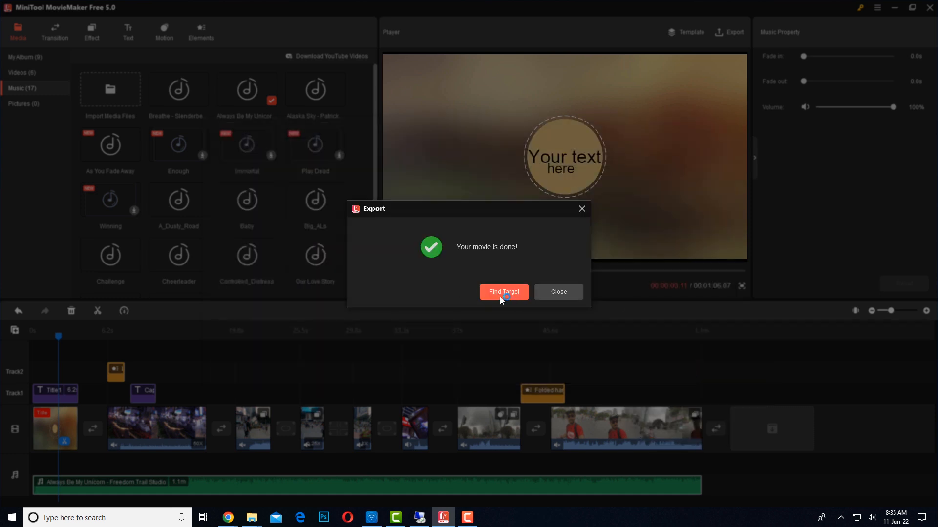
pyautogui.click(557, 292)
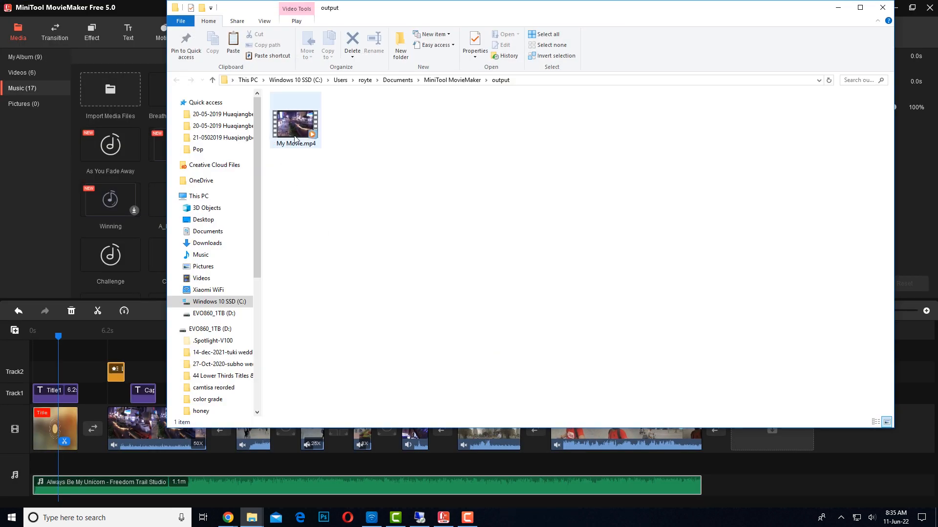
# - Play My Movie.mp4 in Windows Media Player, then return to the MovieMaker project
pyautogui.doubleClick(295, 122)
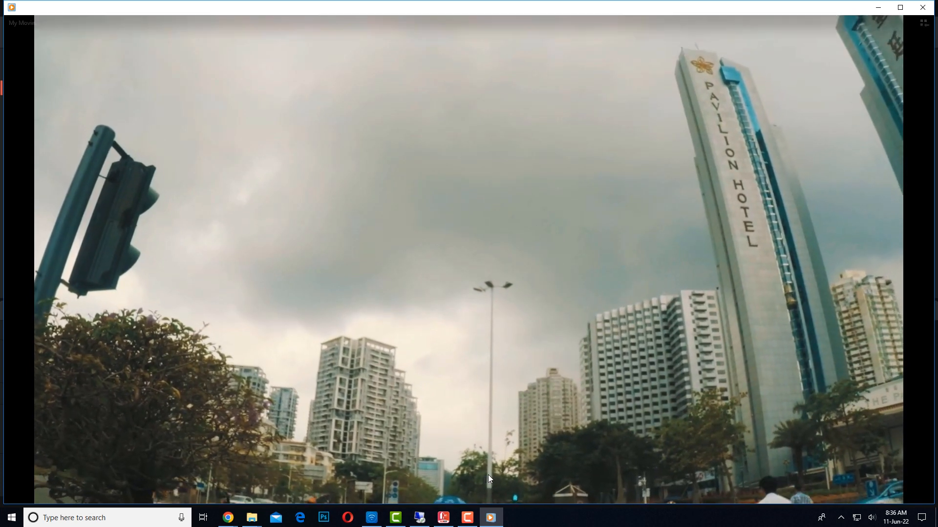
pyautogui.click(468, 490)
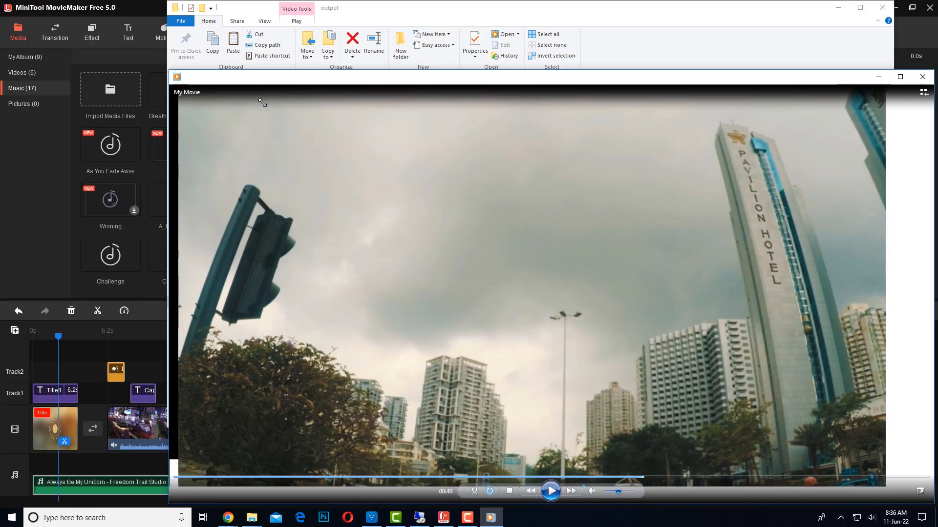
pyautogui.click(922, 77)
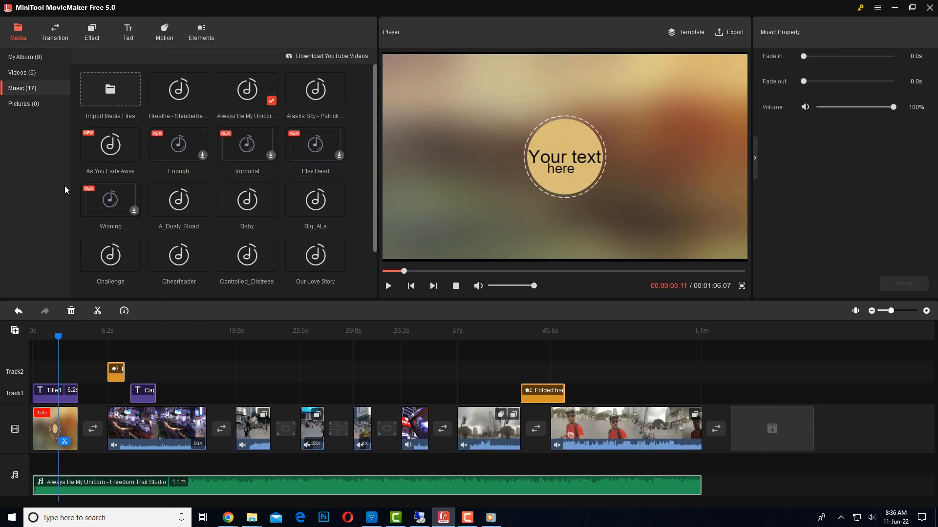